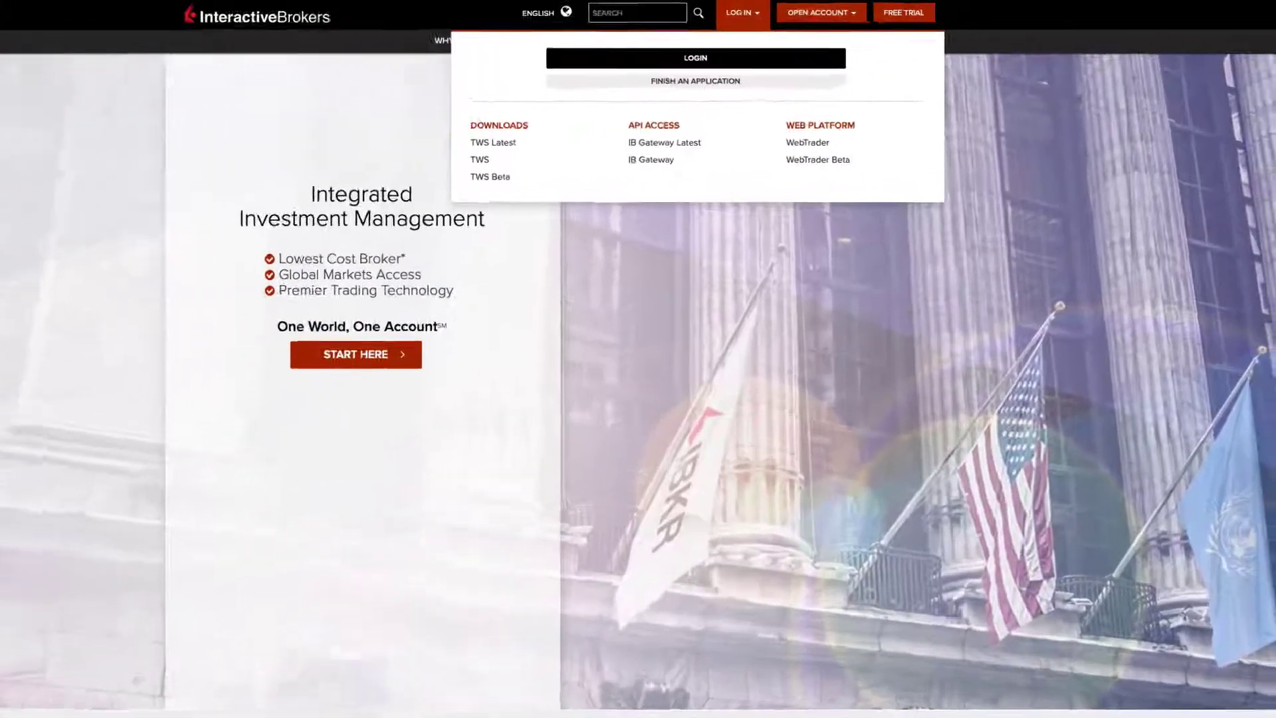
Step: Log in to the Interactive Brokers Client Portal with the entered credentials
click(694, 58)
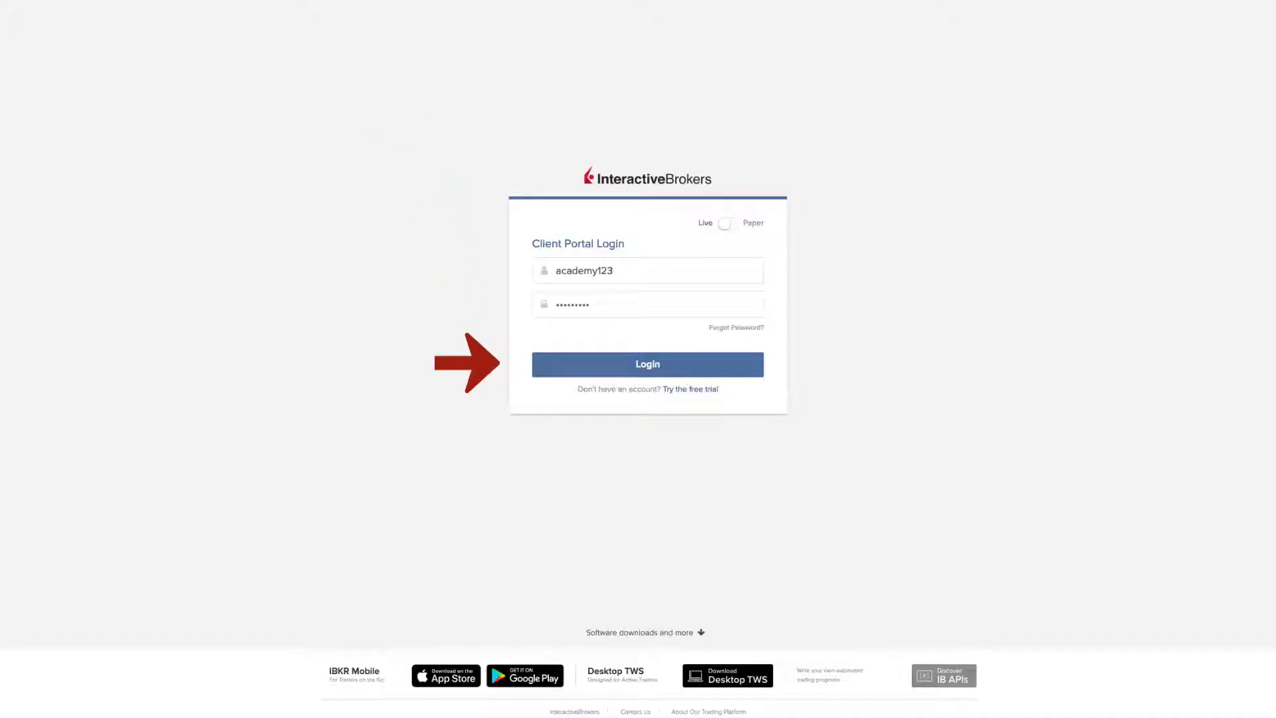
click(647, 363)
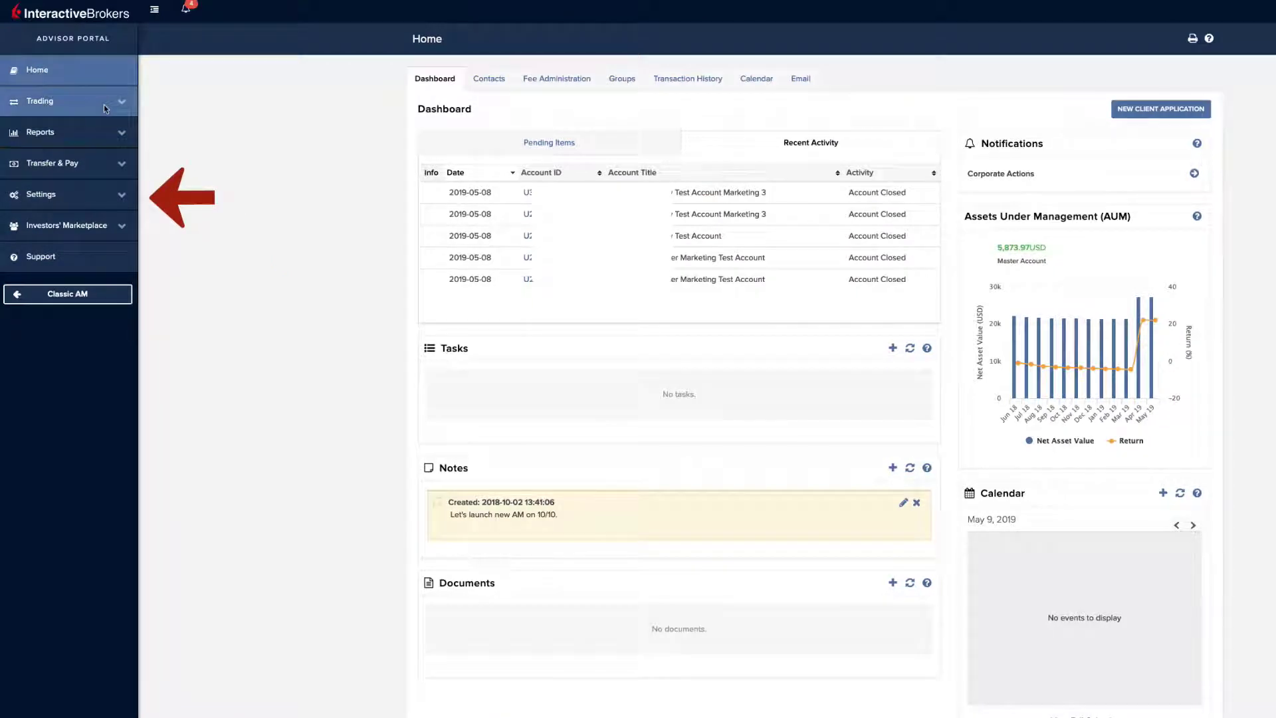
Step: Expand Settings in the sidebar and go to Account Settings
click(41, 193)
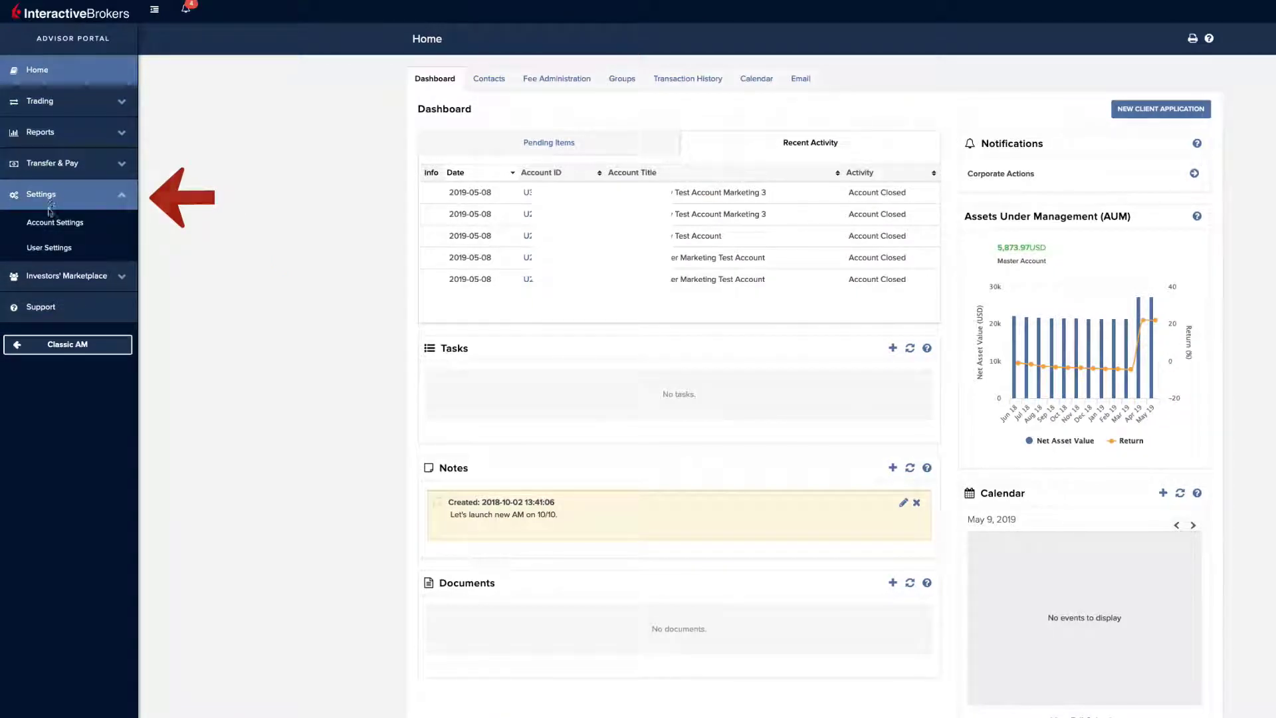
click(55, 222)
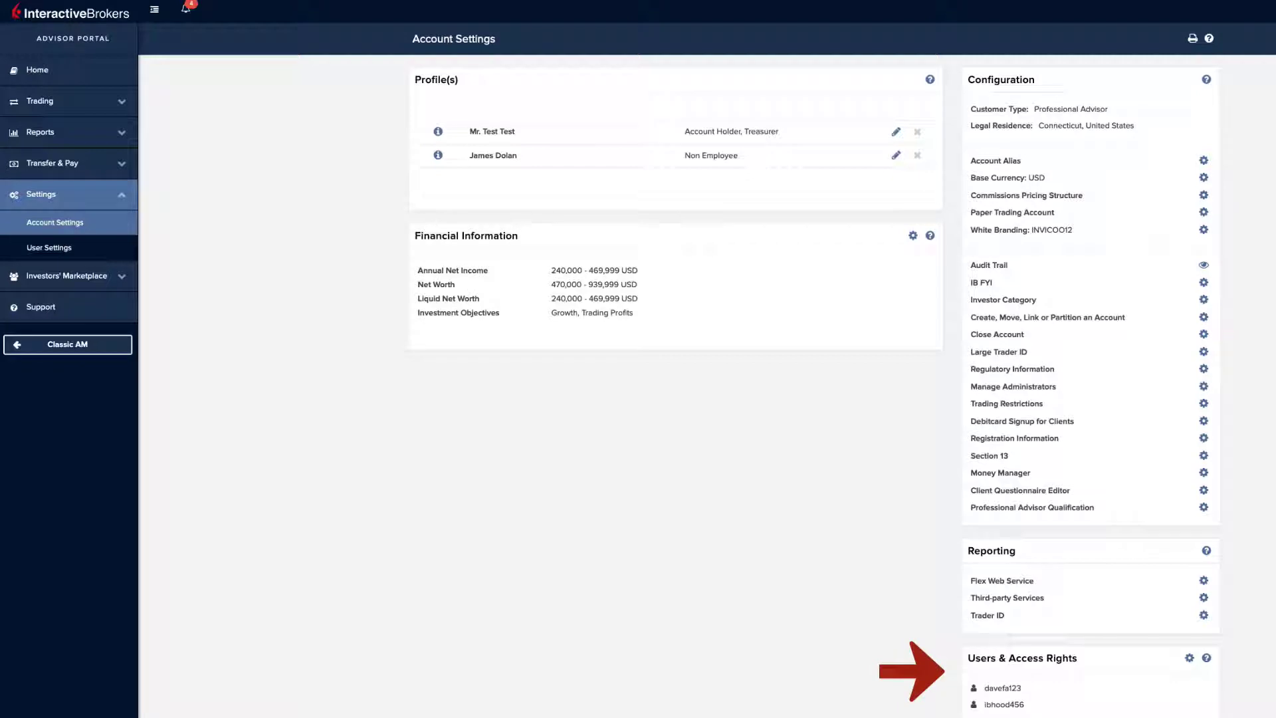
mouse_move(1228, 686)
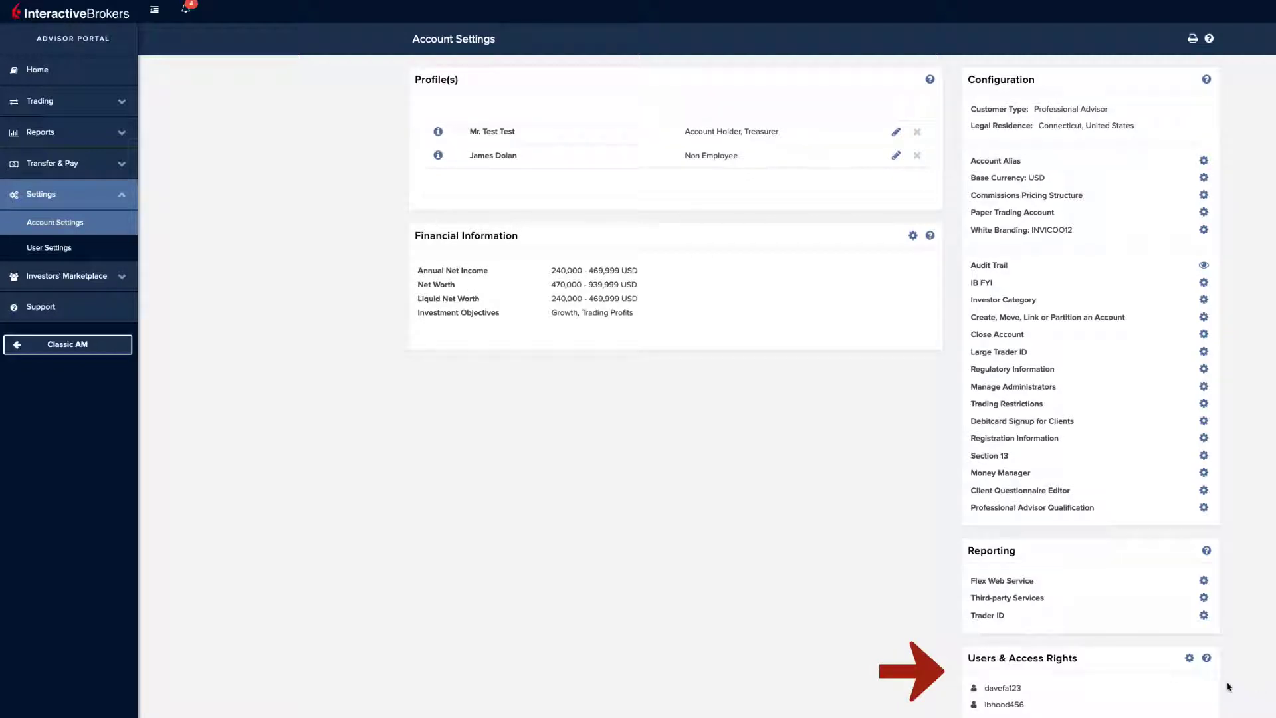
mouse_move(1195, 669)
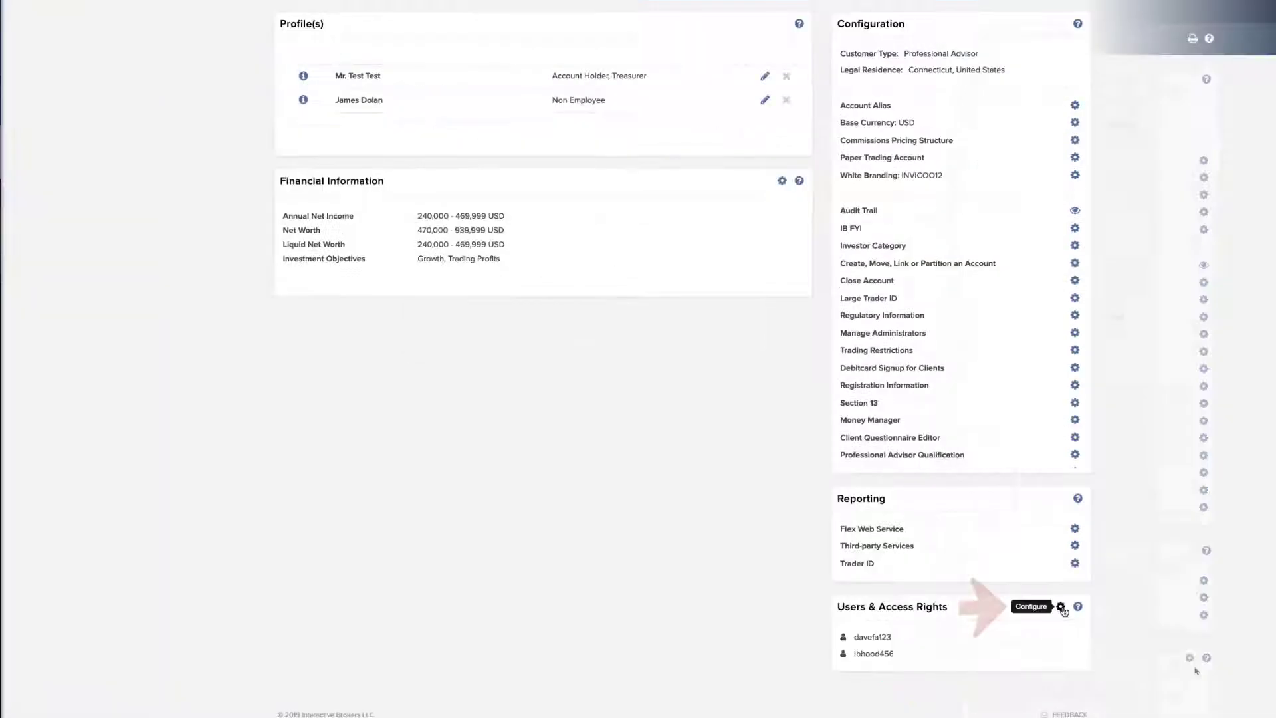
Step: Enter the Users & Access Rights configuration and start adding a new user
click(1061, 606)
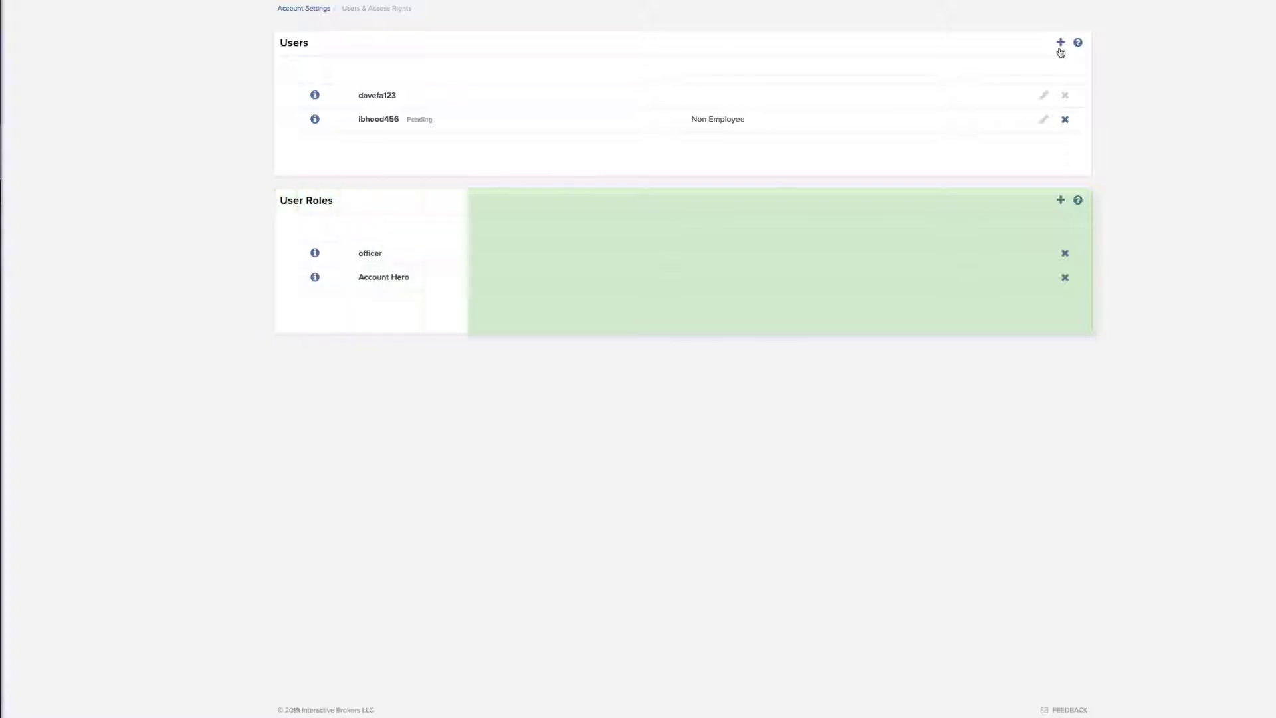
mouse_move(1060, 42)
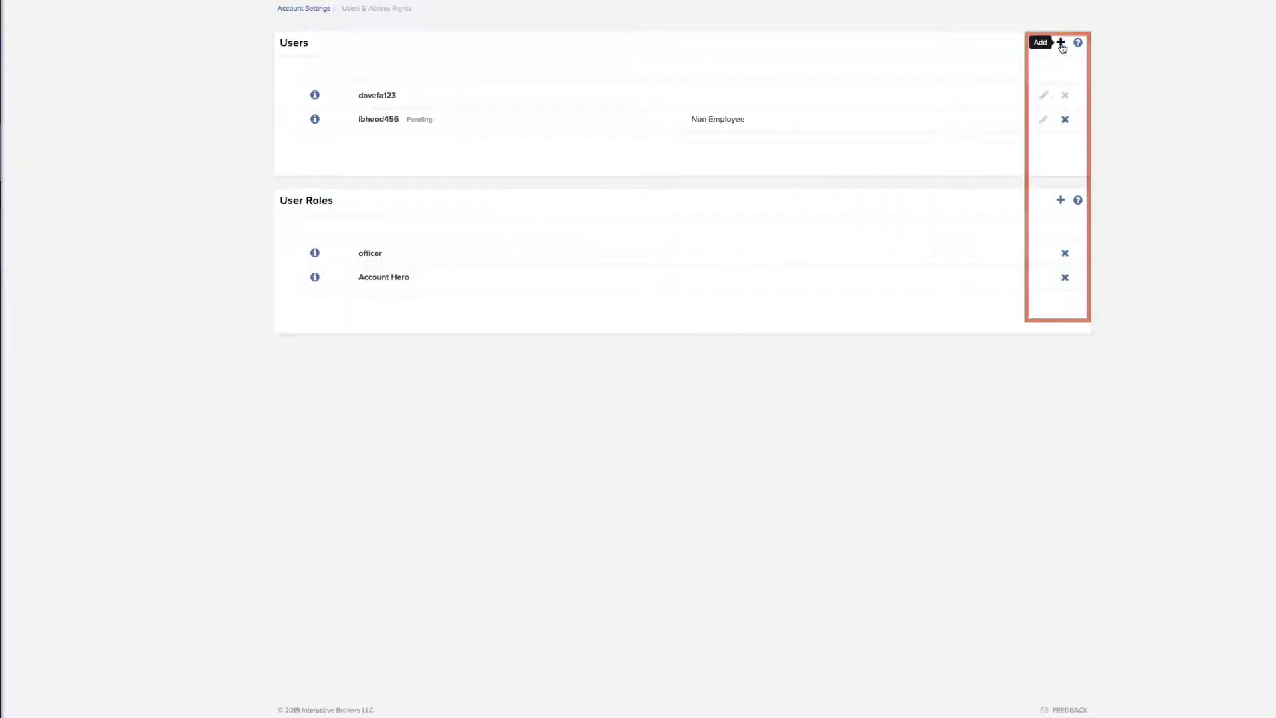
click(1060, 41)
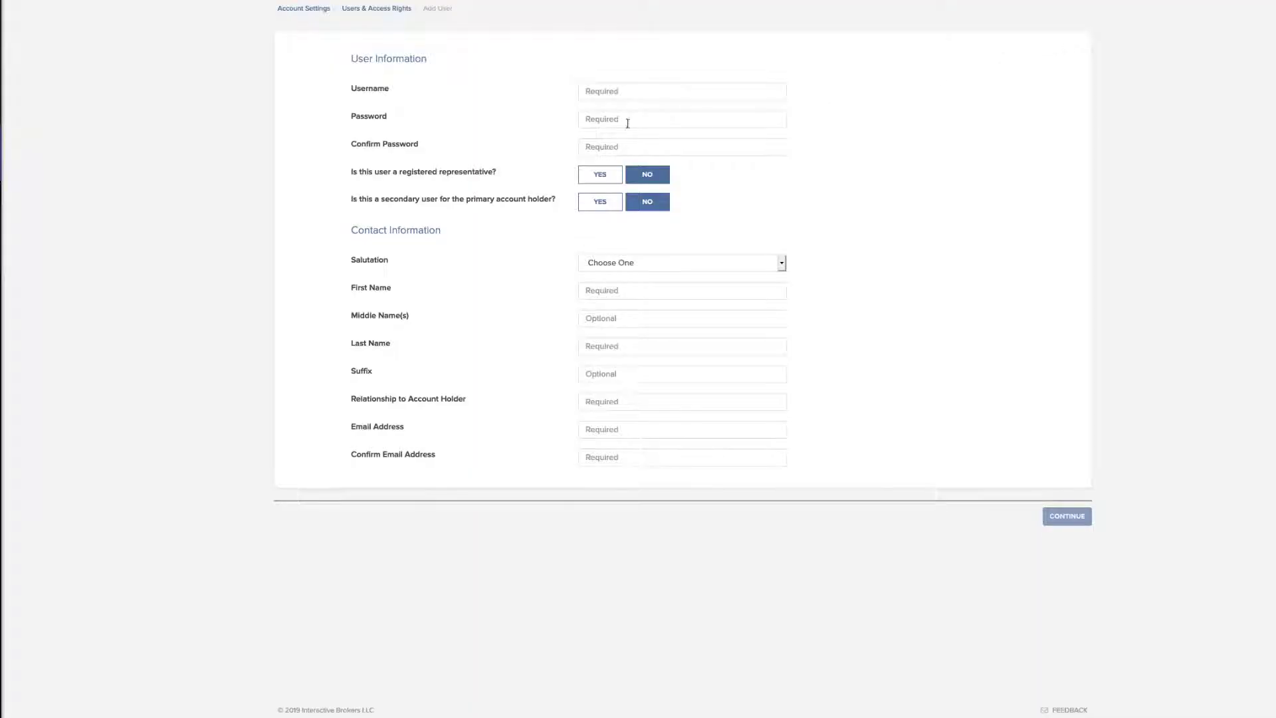
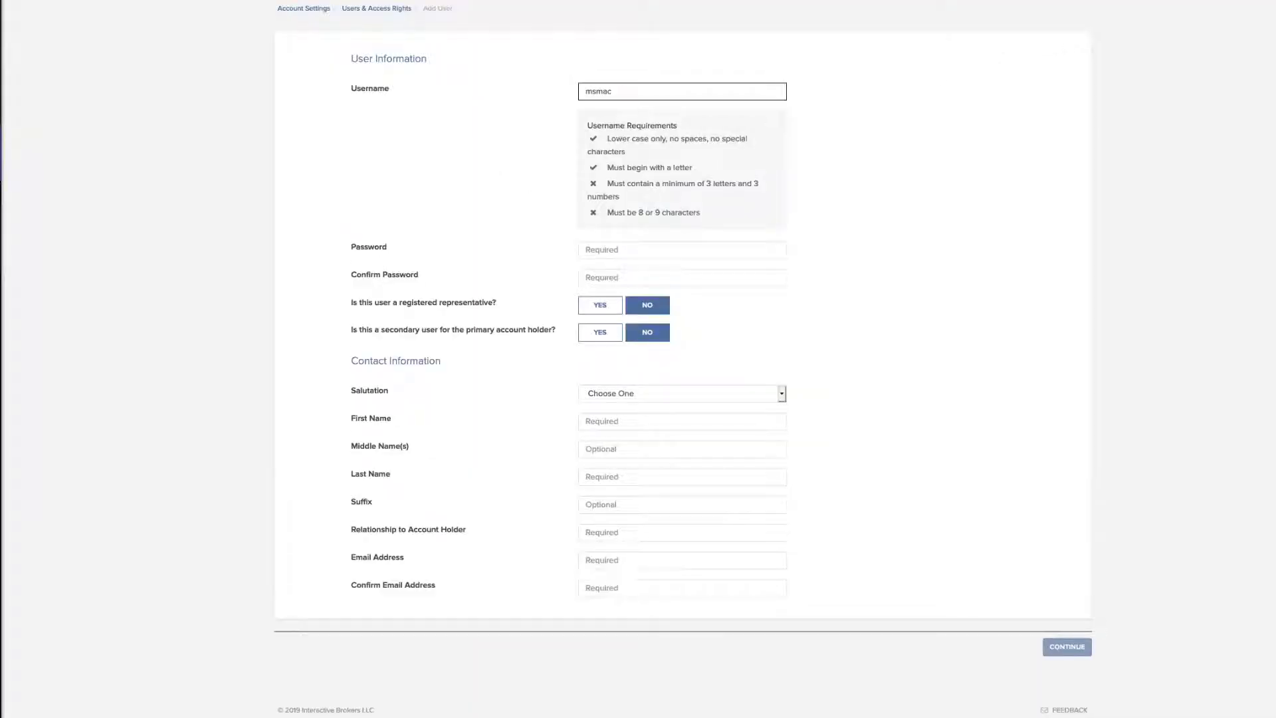
text(999)
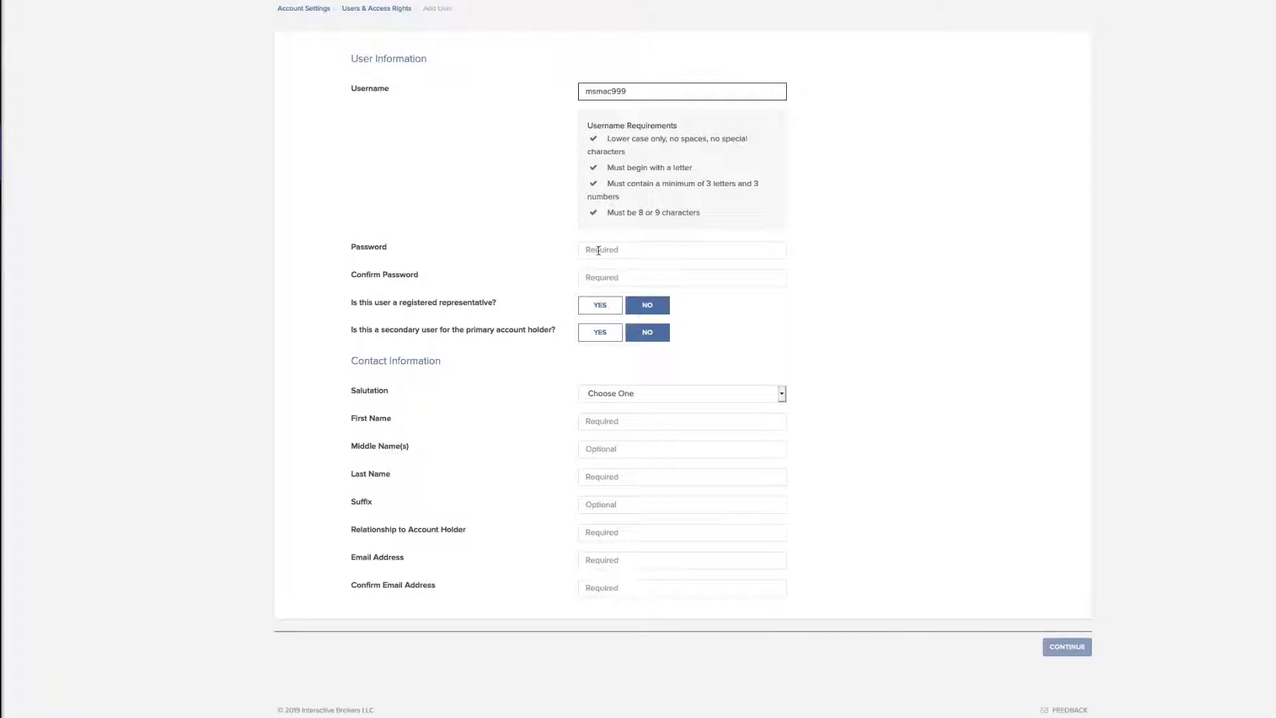
scroll(down, 3)
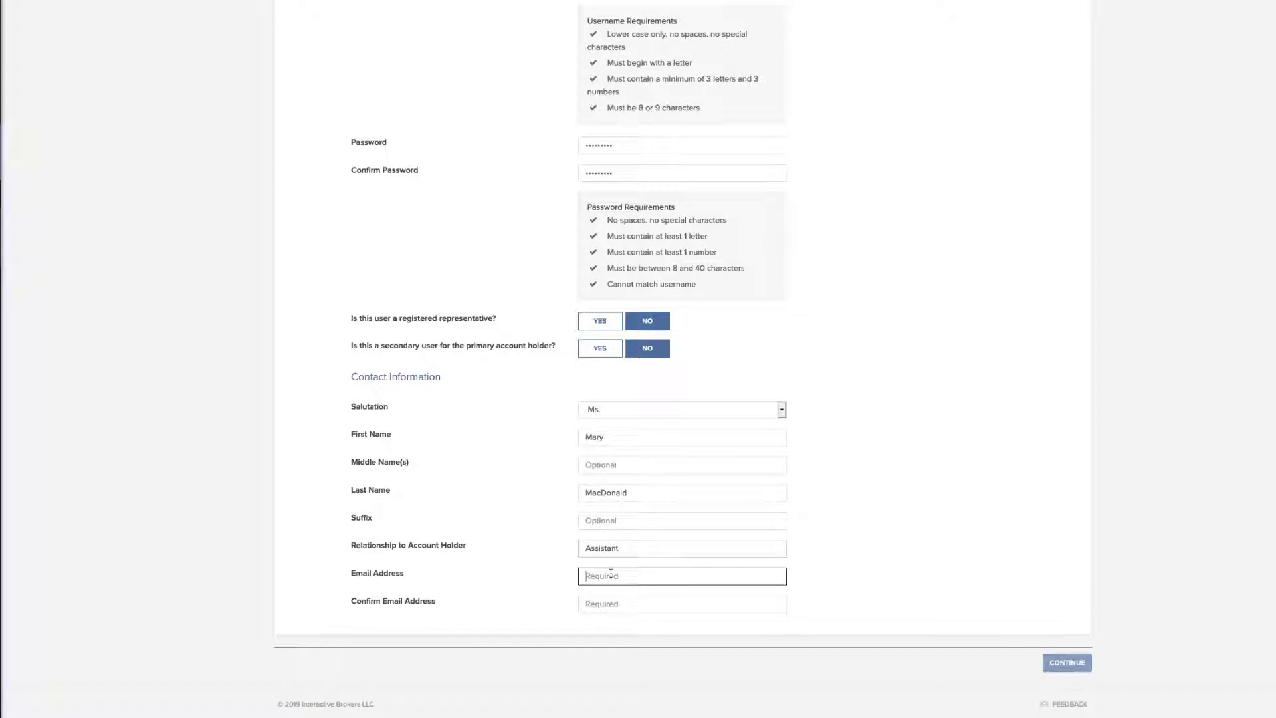
click(1066, 661)
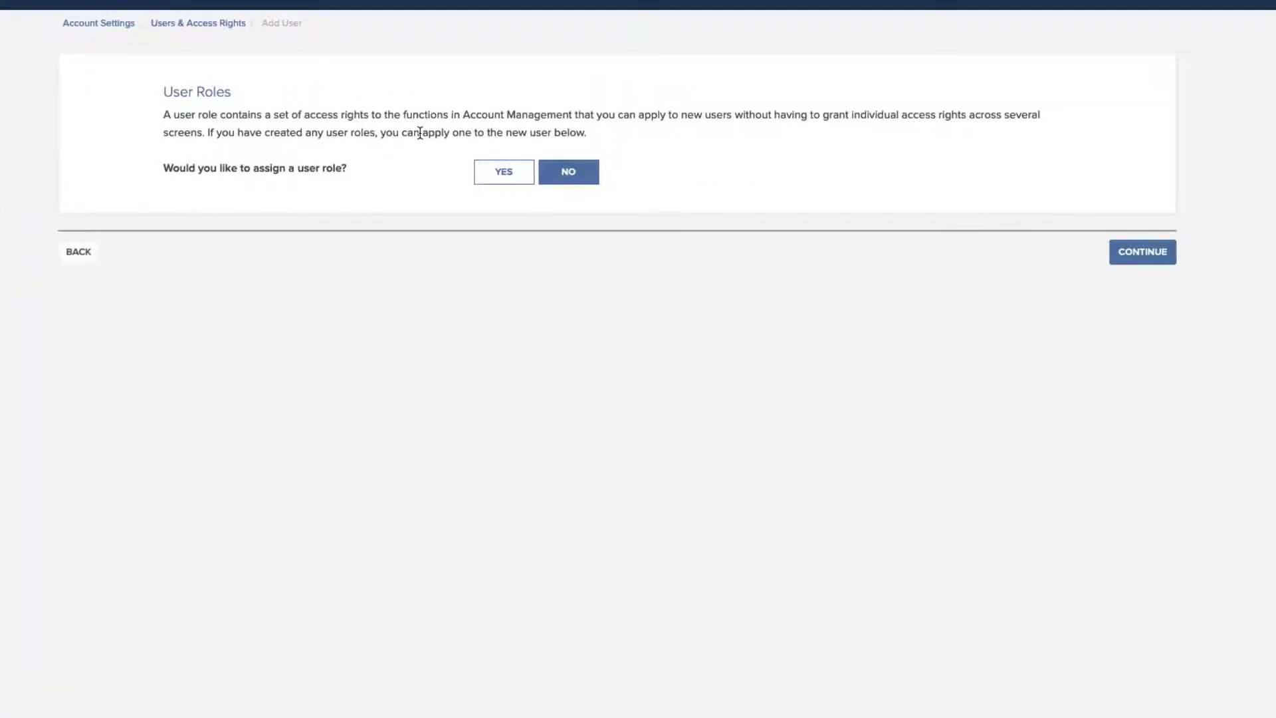
mouse_move(1142, 257)
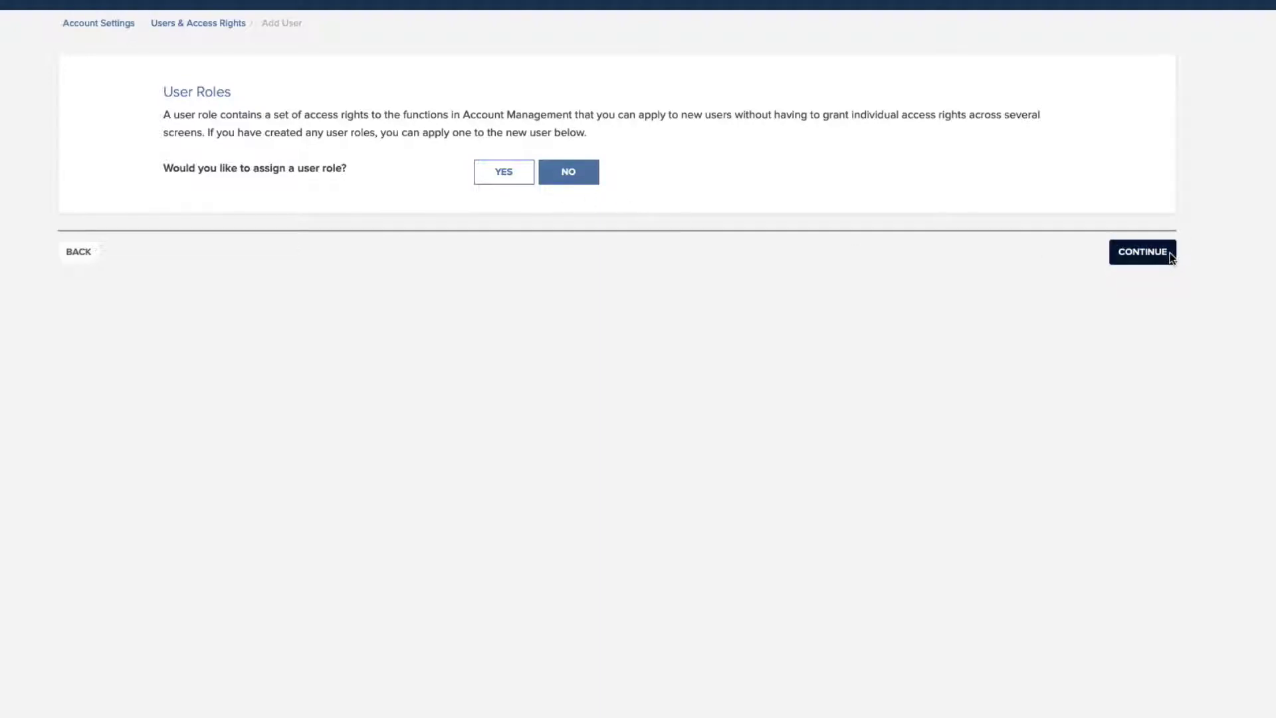
Step: Preview the available user roles, then assign no user role and continue
click(503, 171)
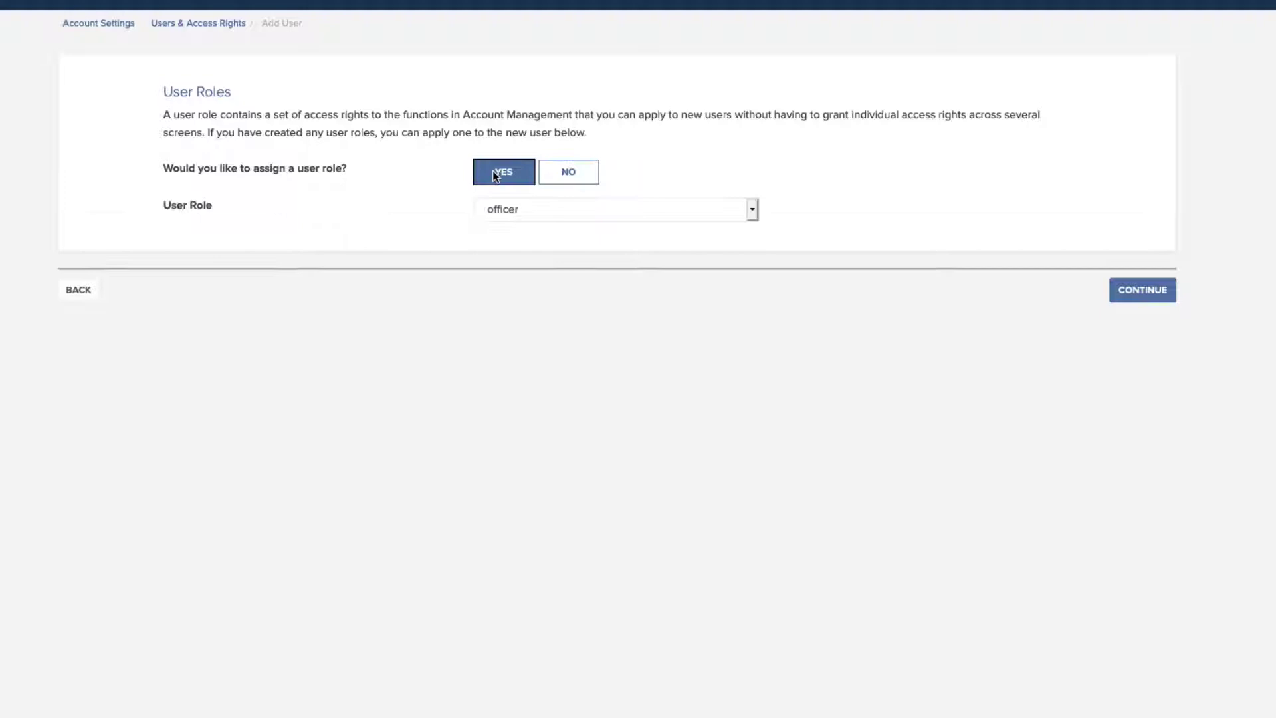
click(750, 209)
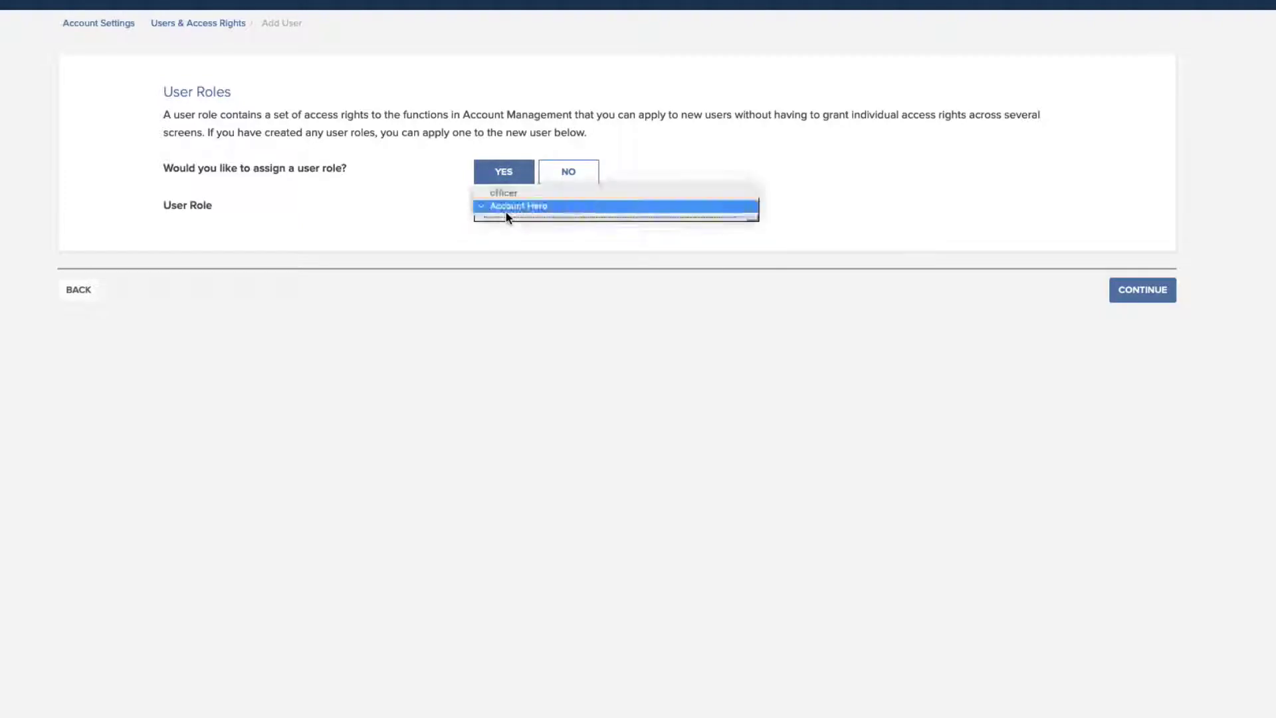
mouse_move(453, 202)
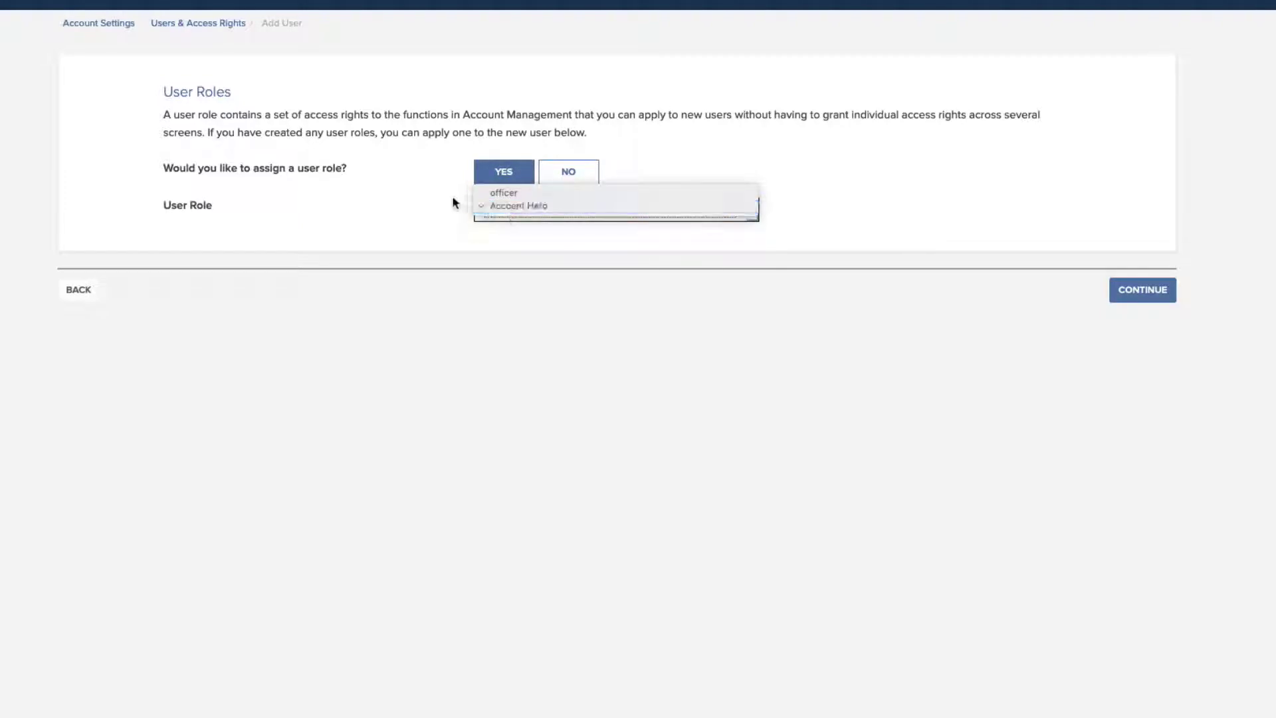
click(566, 171)
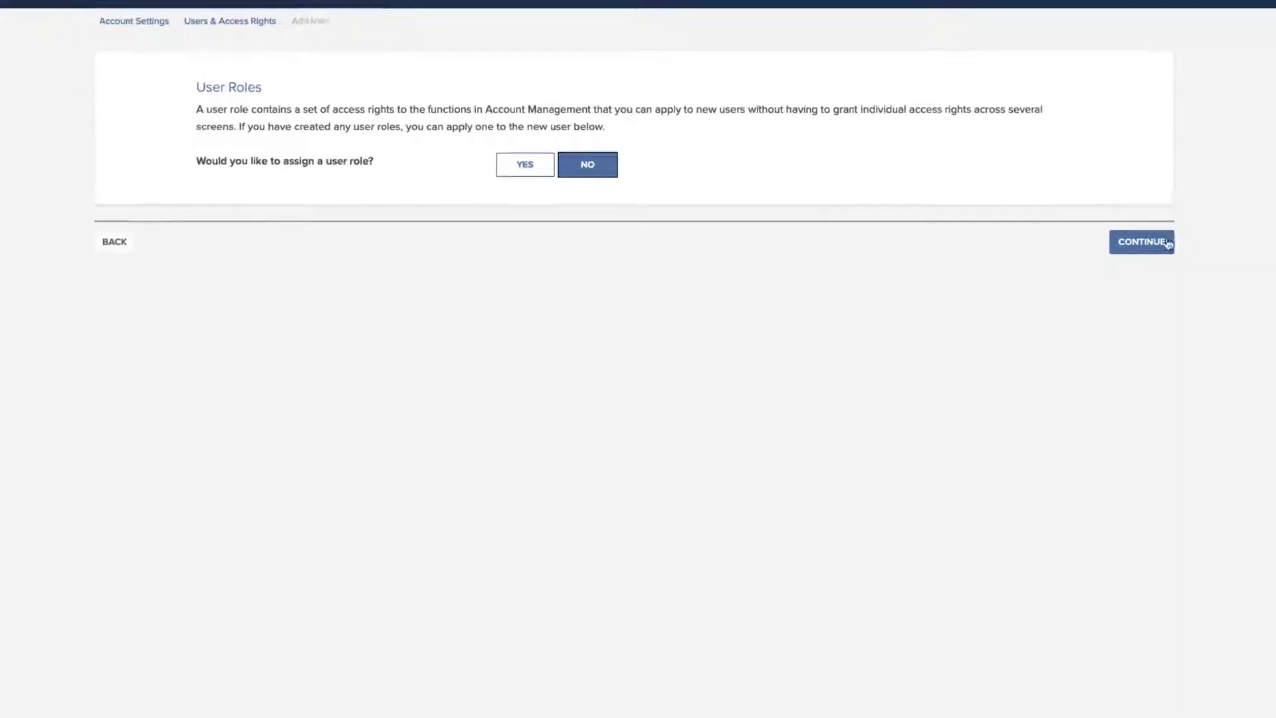
click(1141, 241)
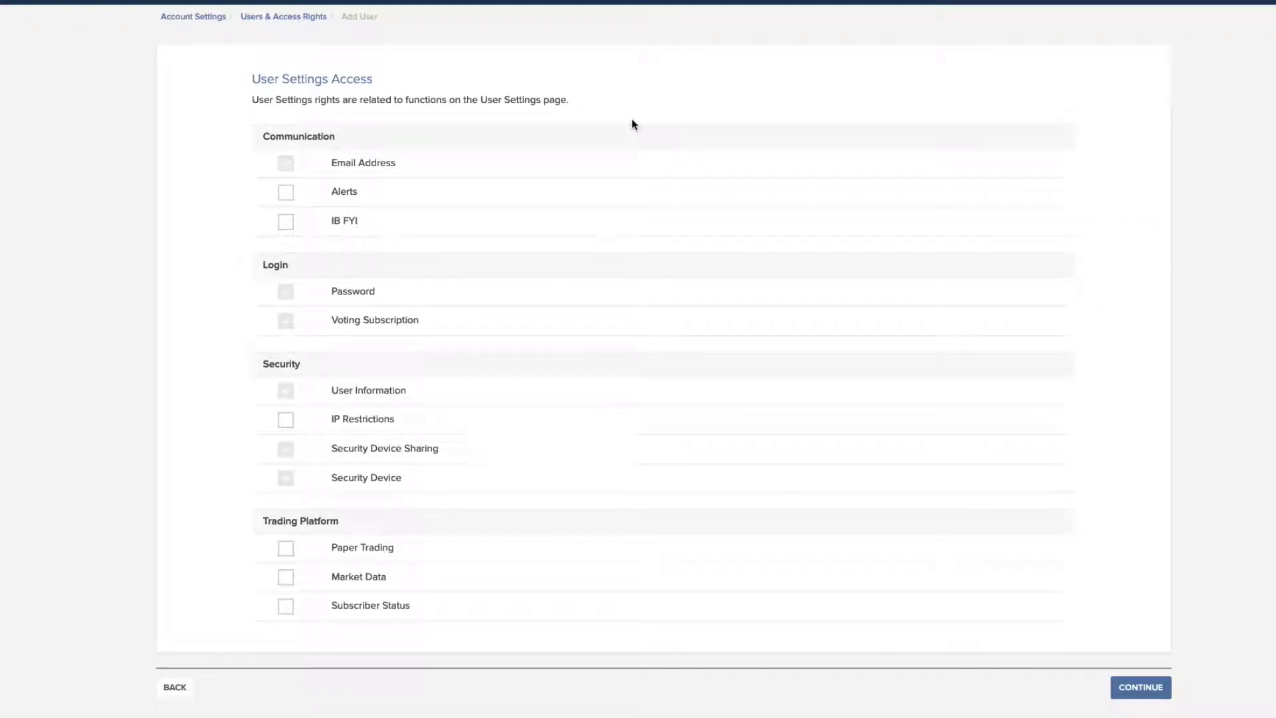
mouse_move(659, 522)
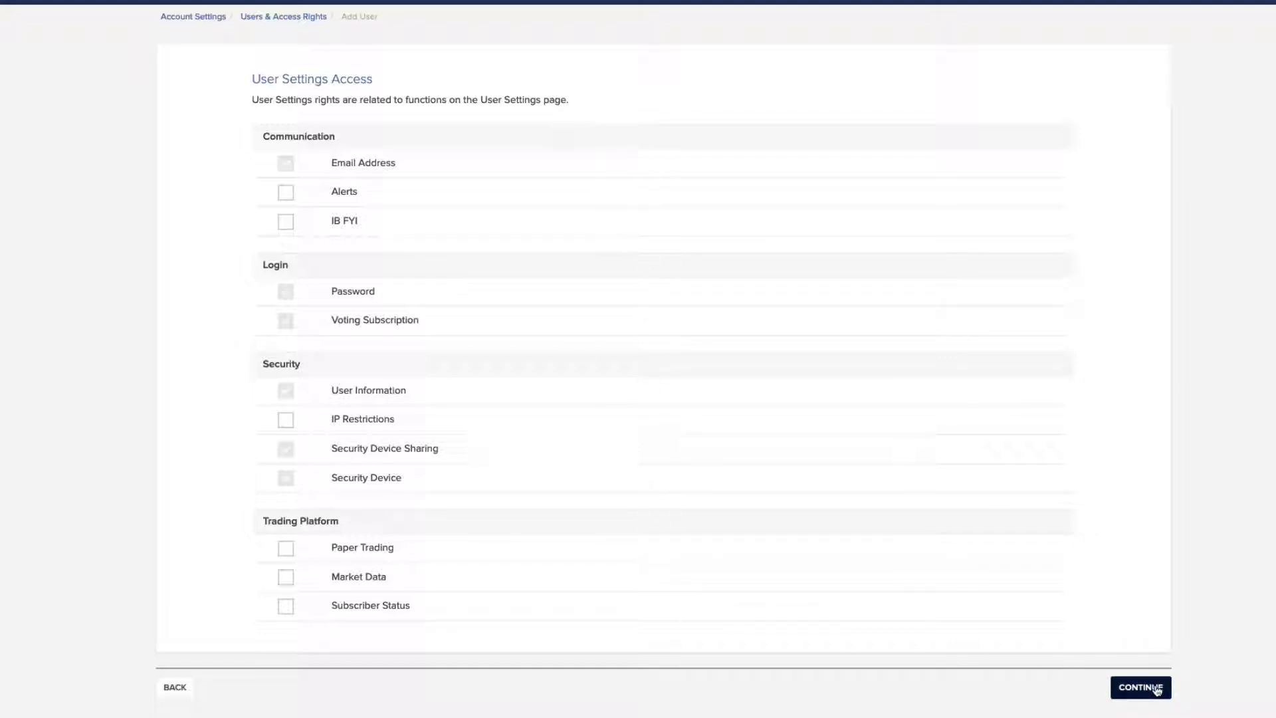
Step: Keep the default User Settings Access checkboxes and continue
click(1141, 686)
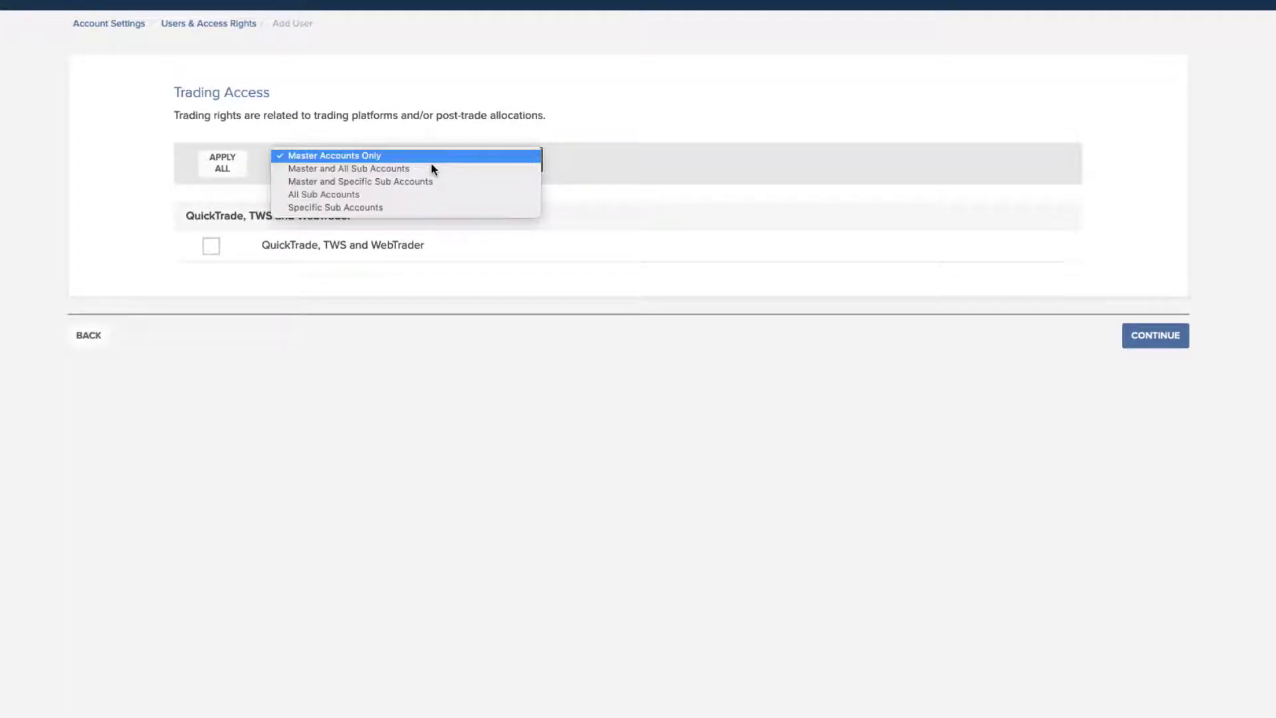
mouse_move(430, 181)
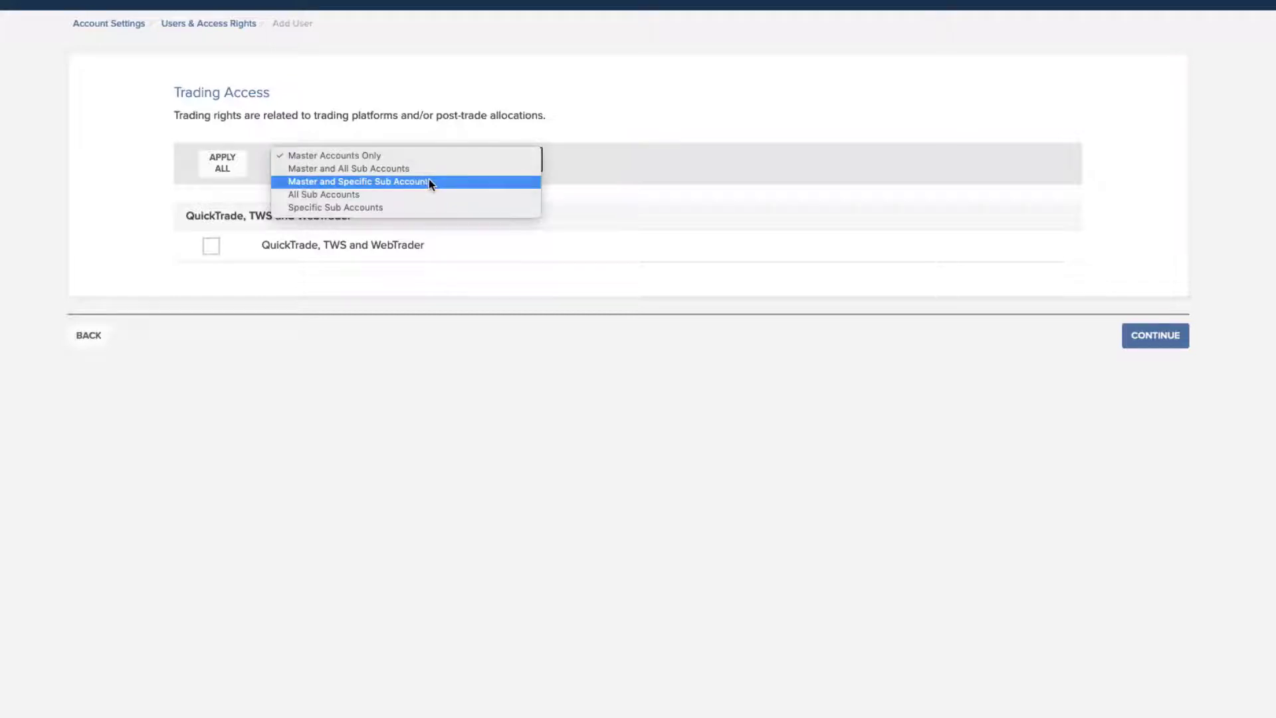
mouse_move(429, 208)
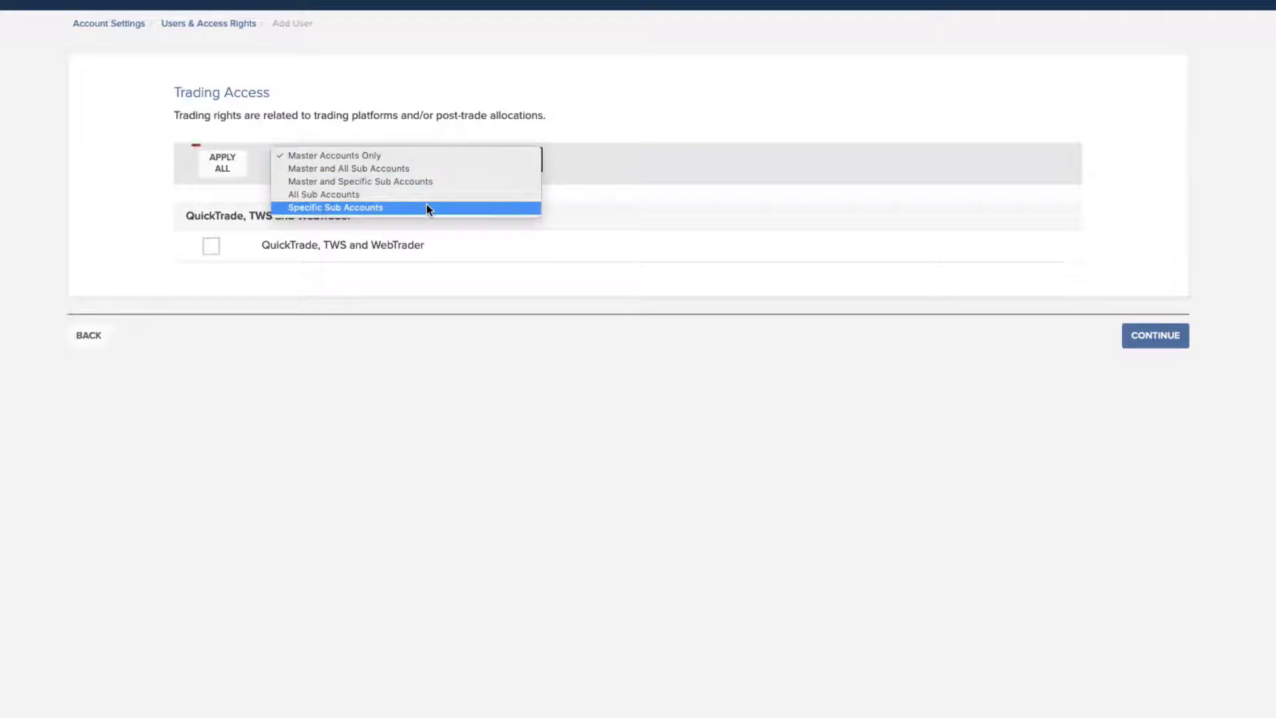
mouse_move(421, 160)
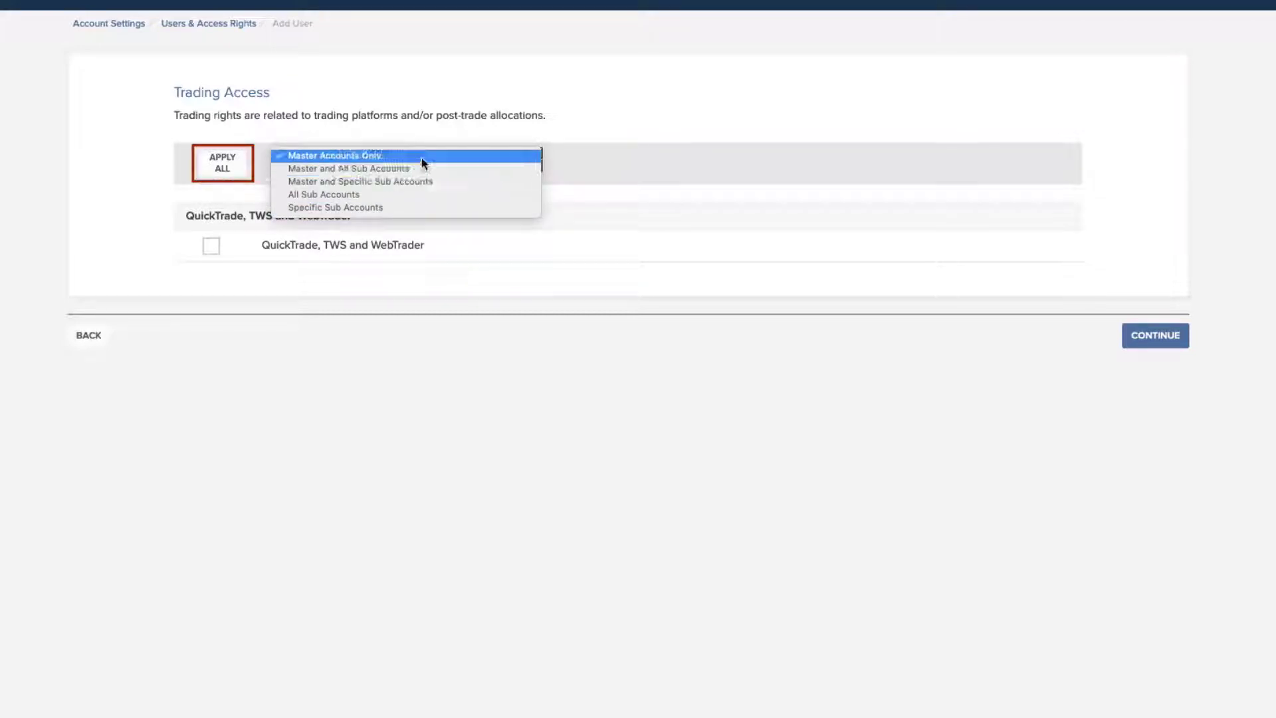
Step: Apply Master Accounts Only as the trading access scope for all
click(334, 156)
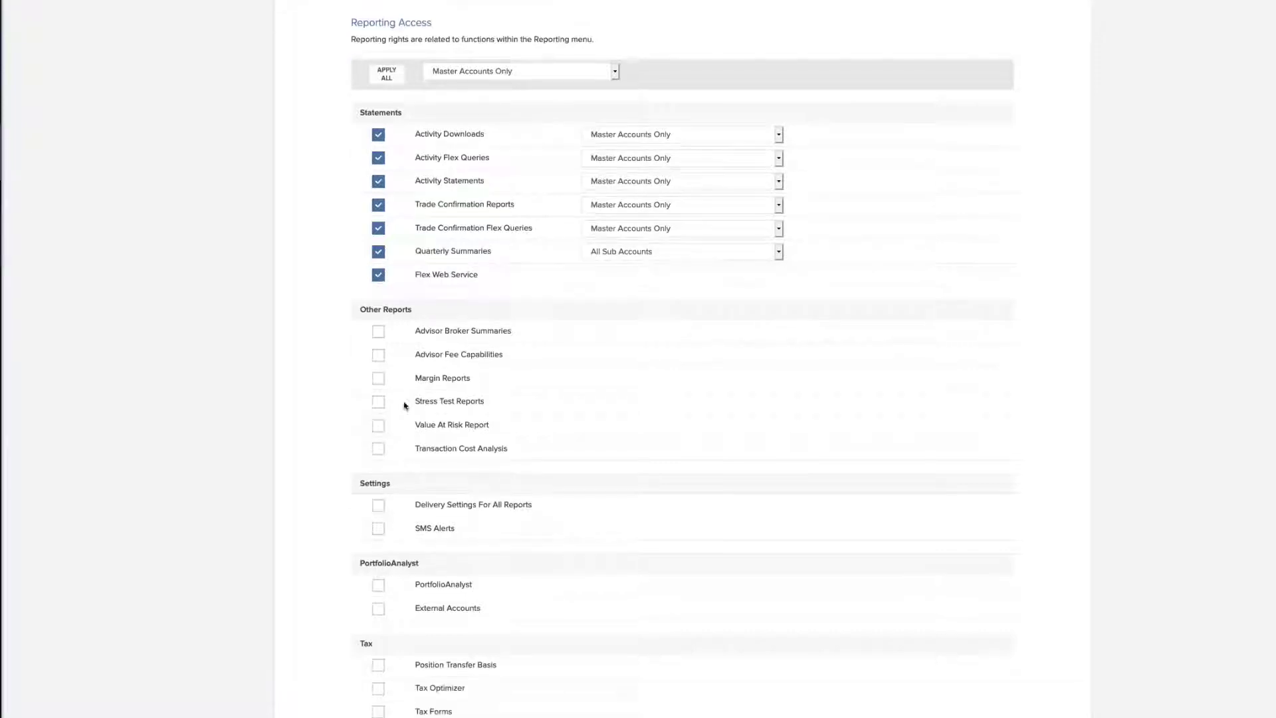
Step: Finish granting Statements reporting rights and continue to Client Management Access
click(377, 377)
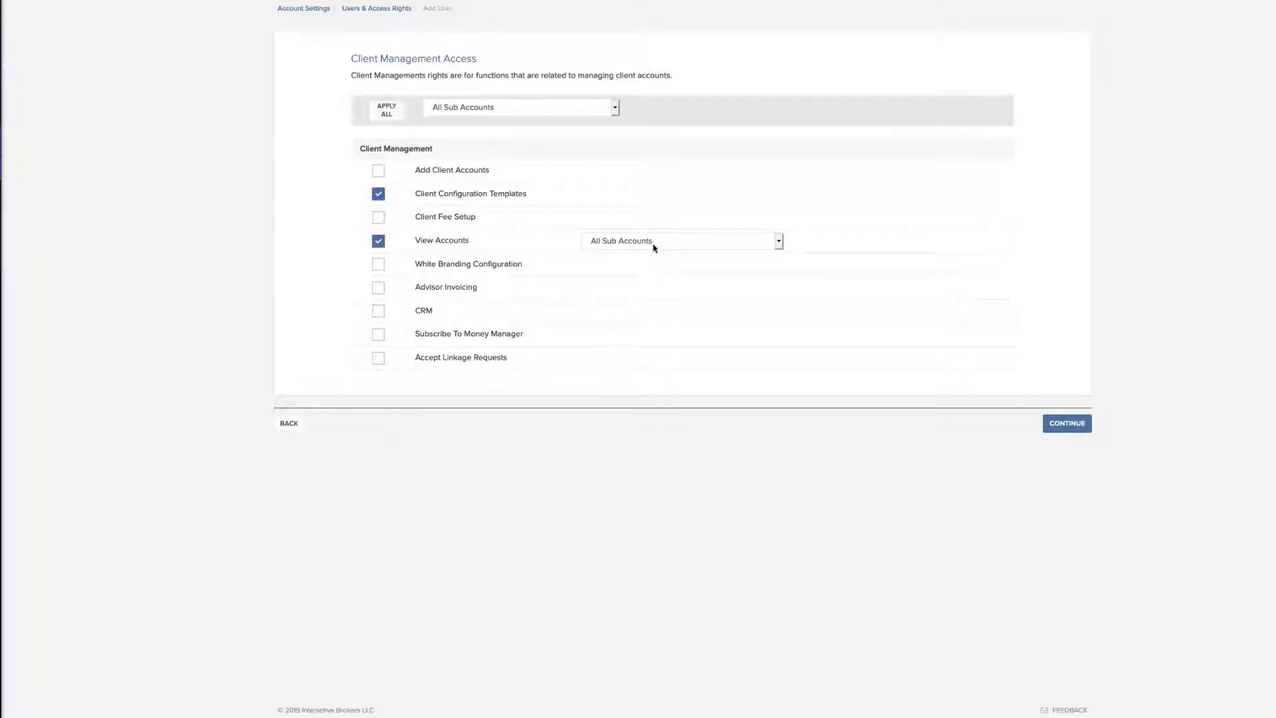
Step: Submit Client Configuration Templates and View Accounts rights across all sub accounts
click(1066, 423)
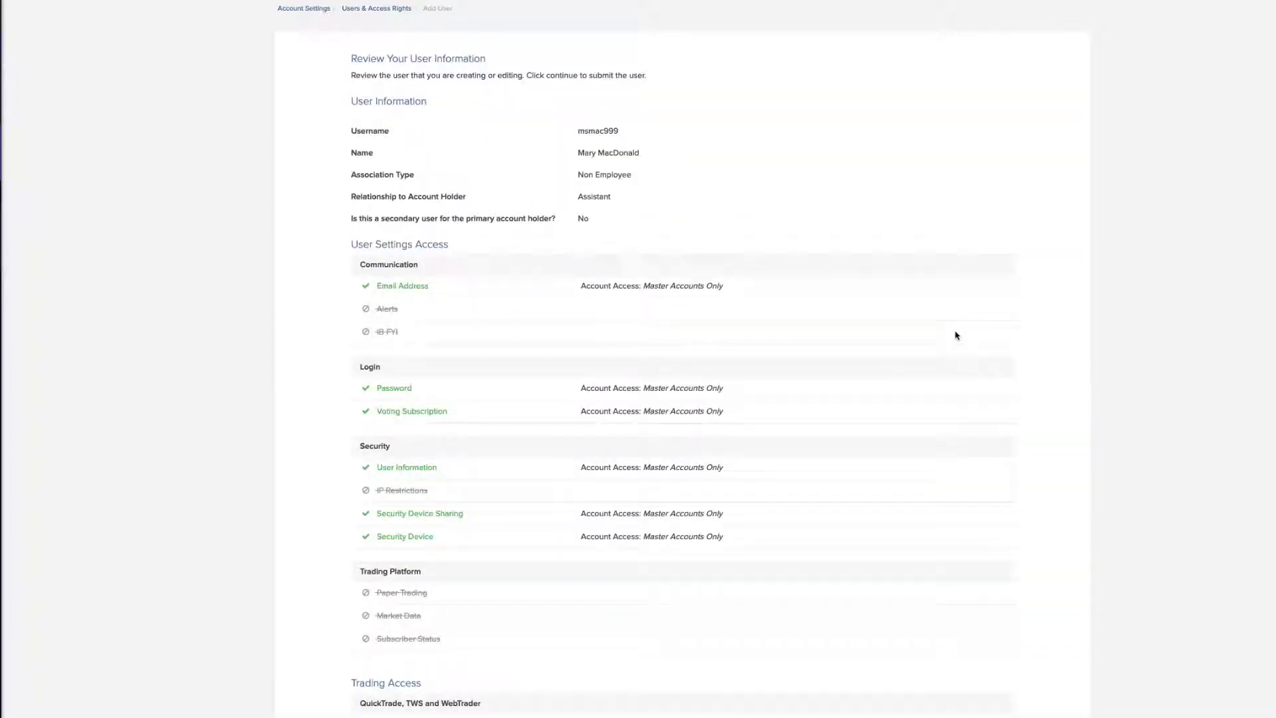
scroll(down, 3)
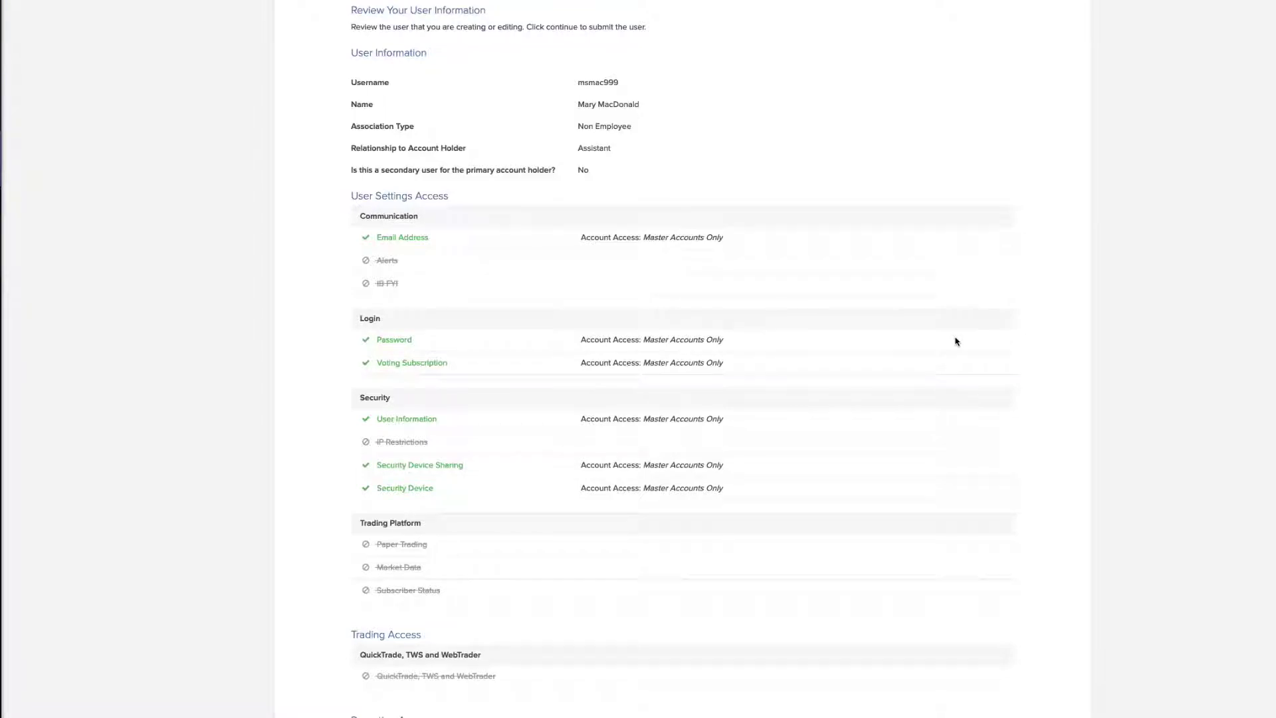
scroll(down, 3)
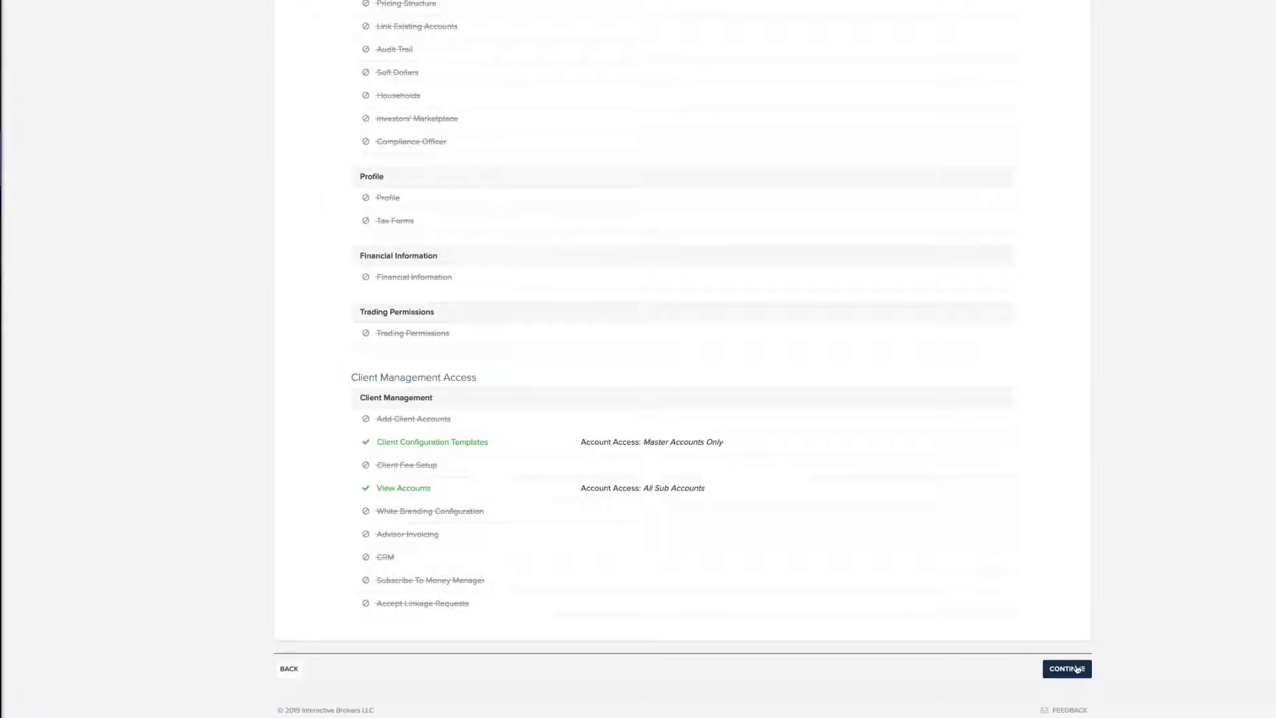
click(1066, 668)
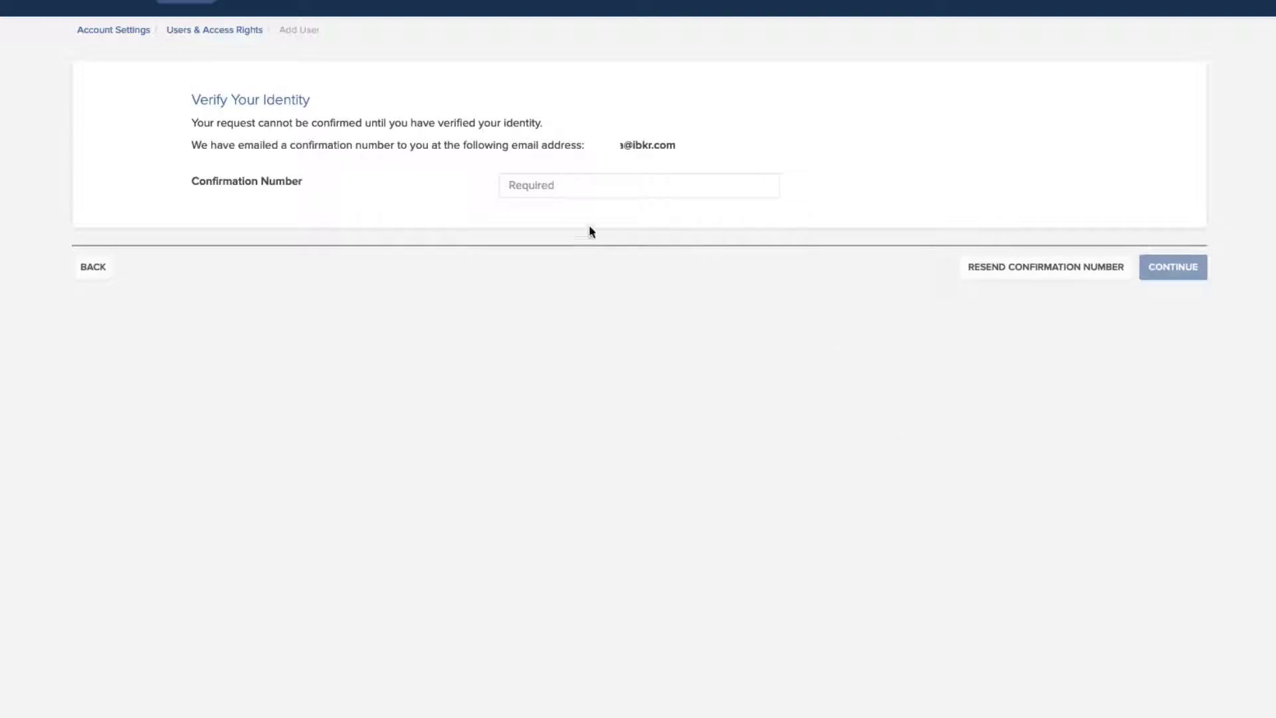
mouse_move(476, 182)
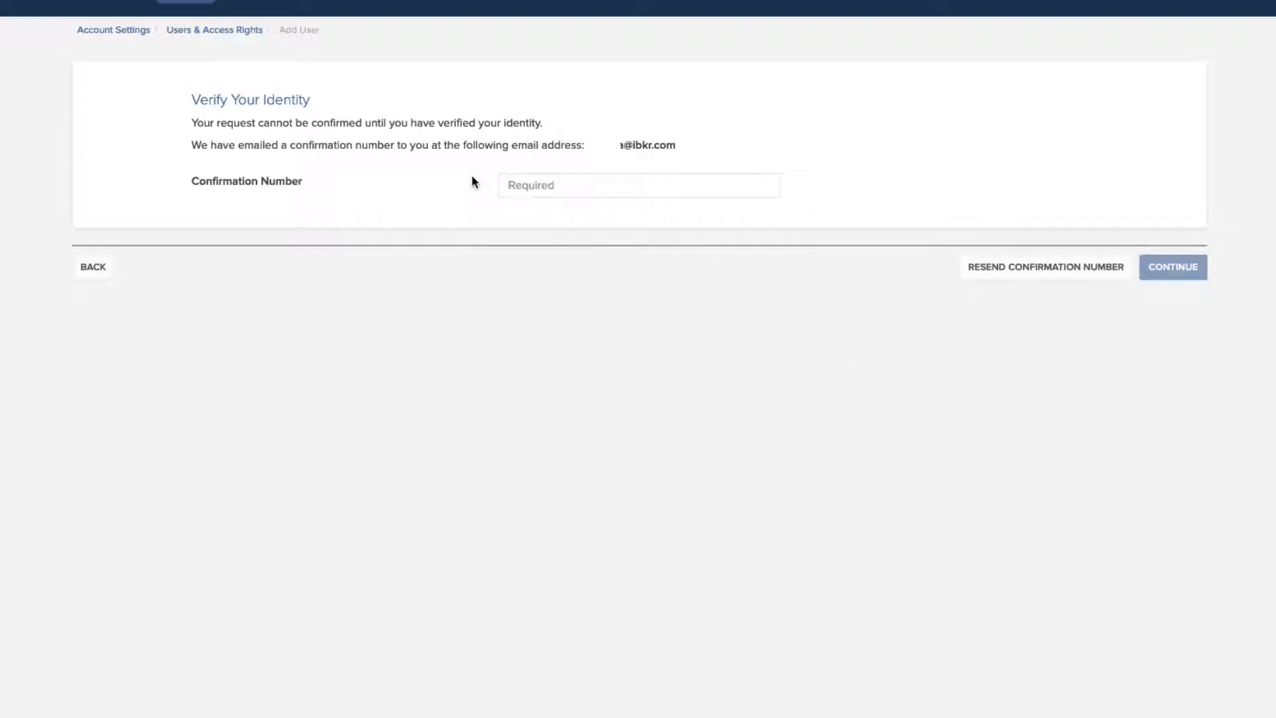
mouse_move(424, 164)
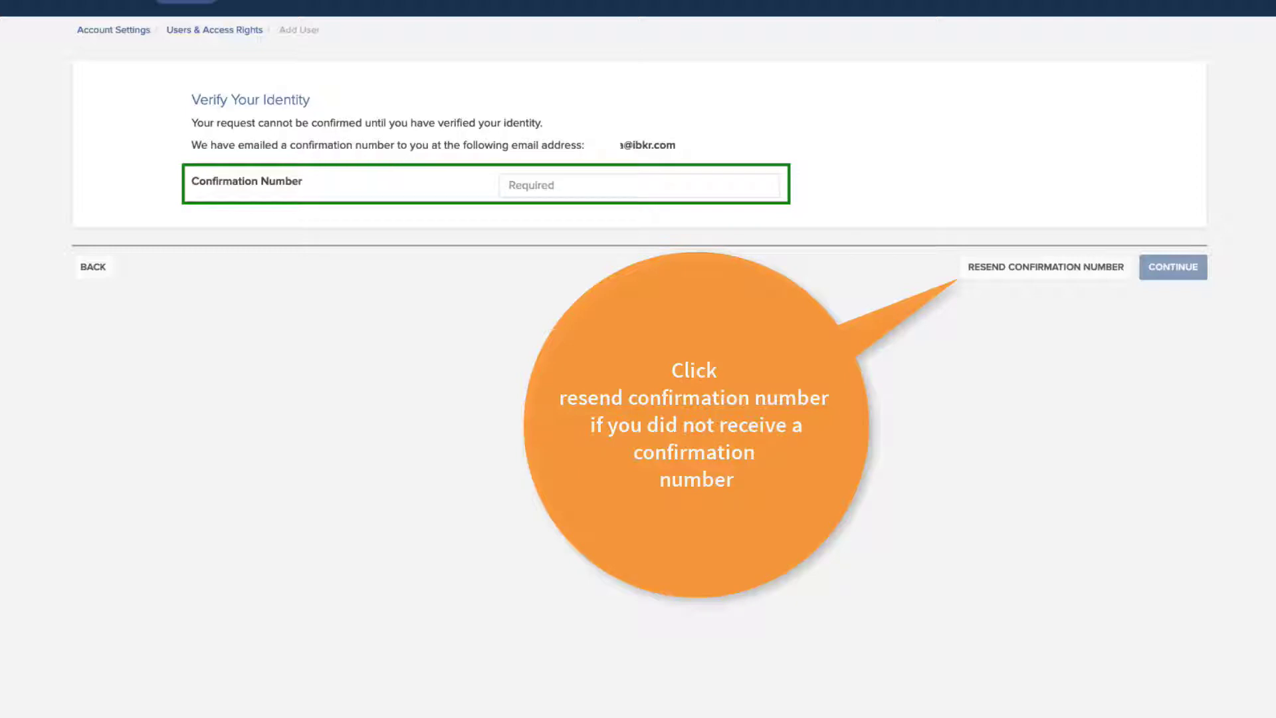
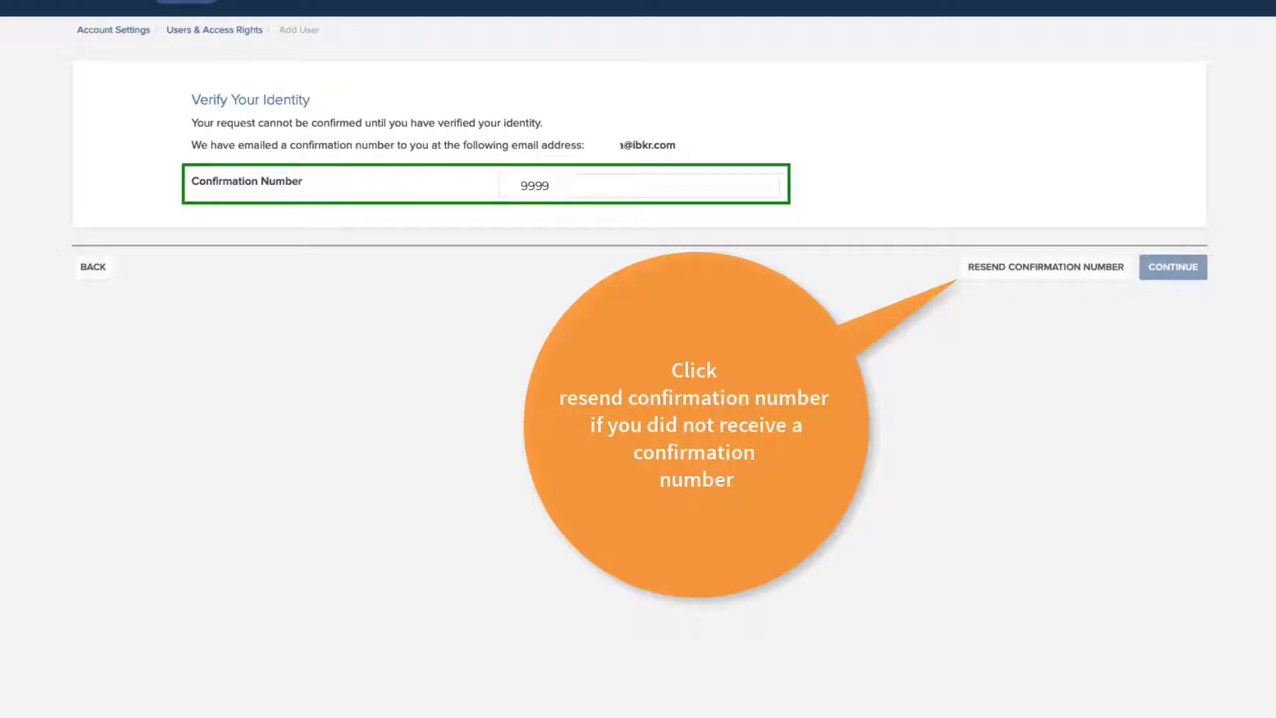
click(1171, 267)
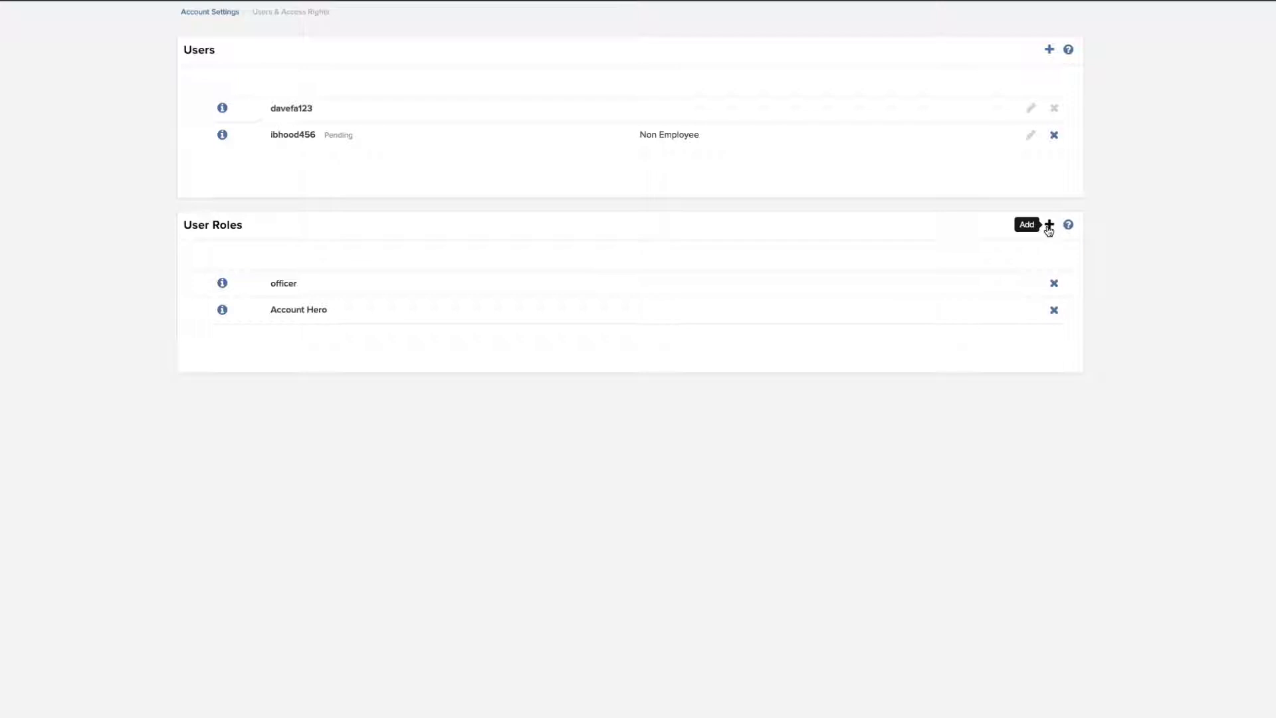
Step: Create a new user role named 'Admin Reports' and continue
click(1049, 225)
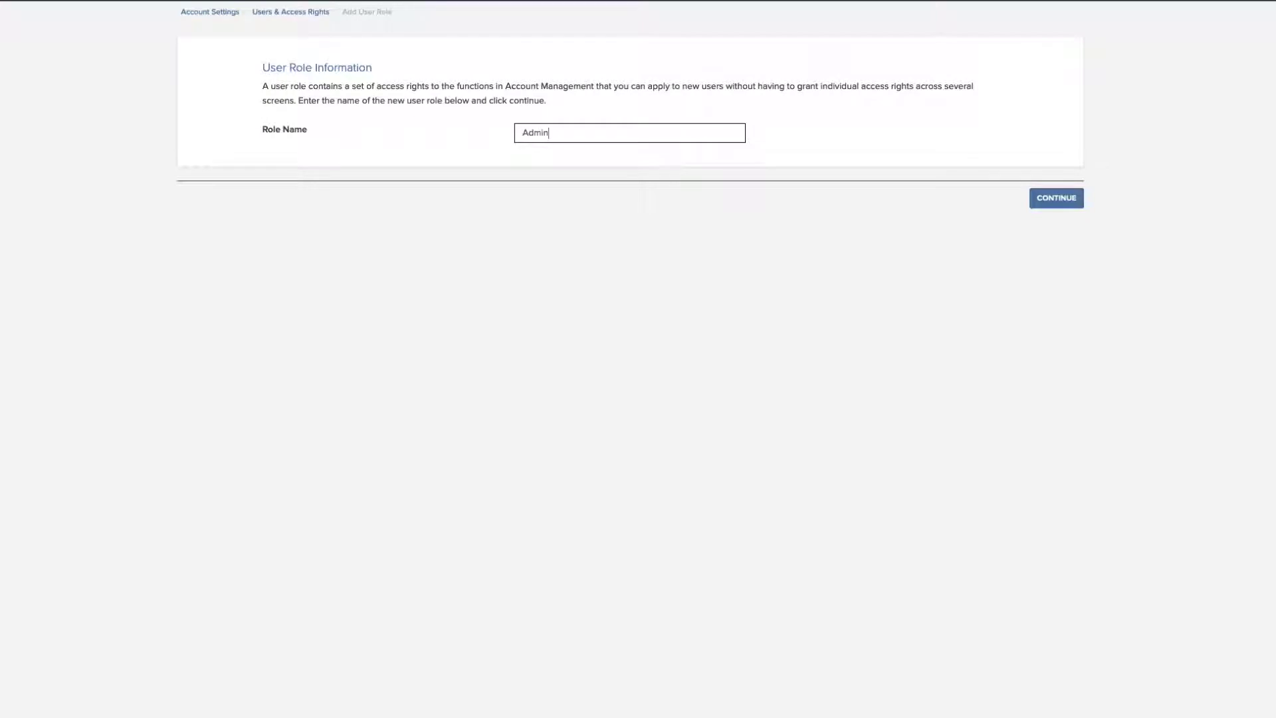
text(Reports)
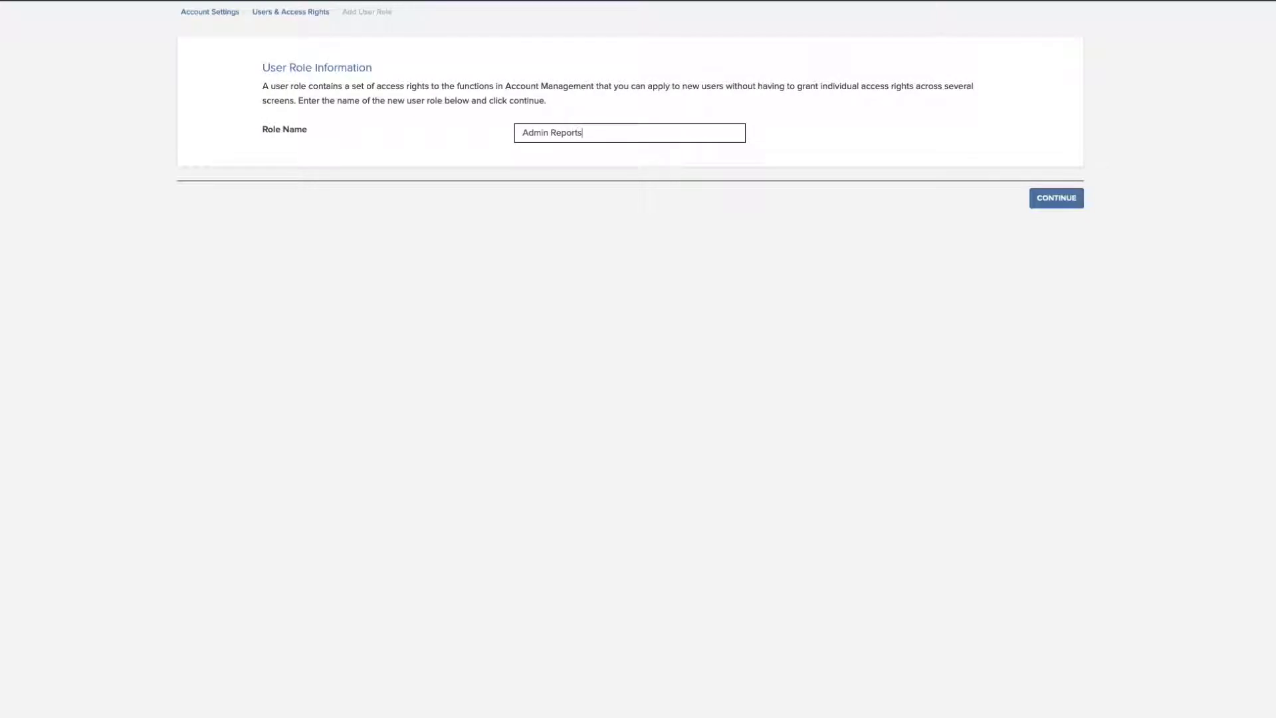
click(1055, 198)
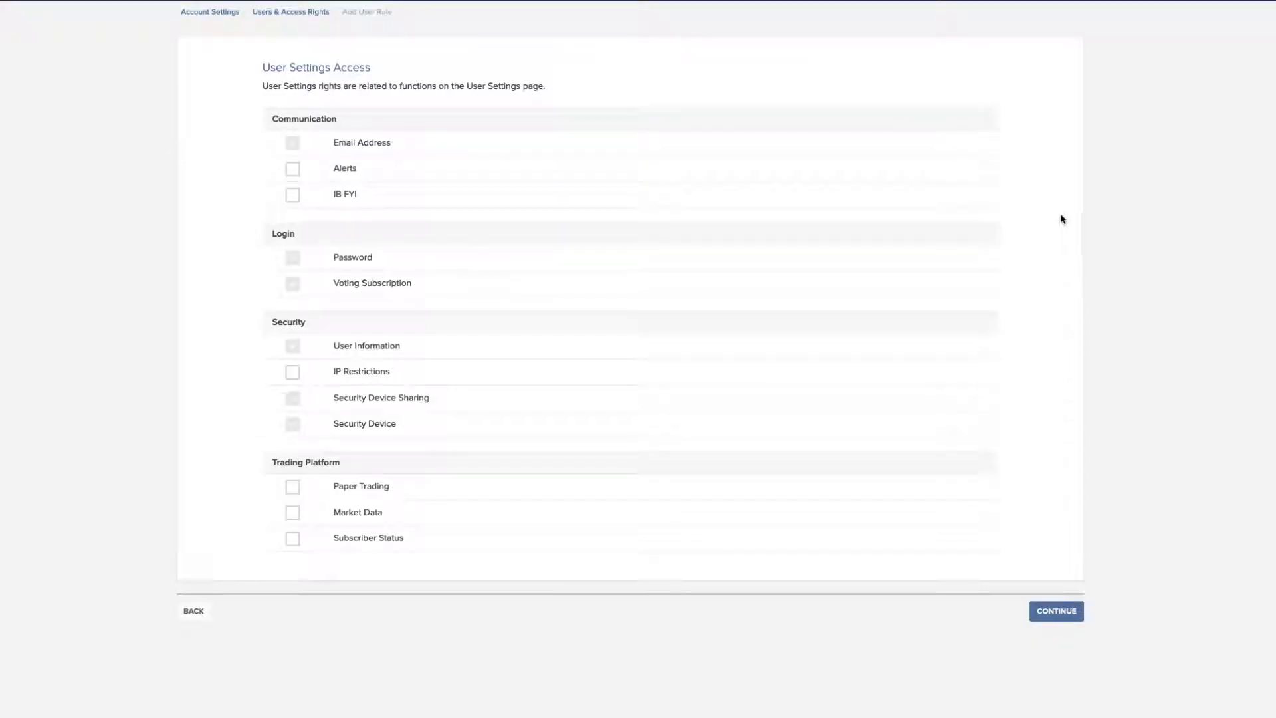
mouse_move(867, 334)
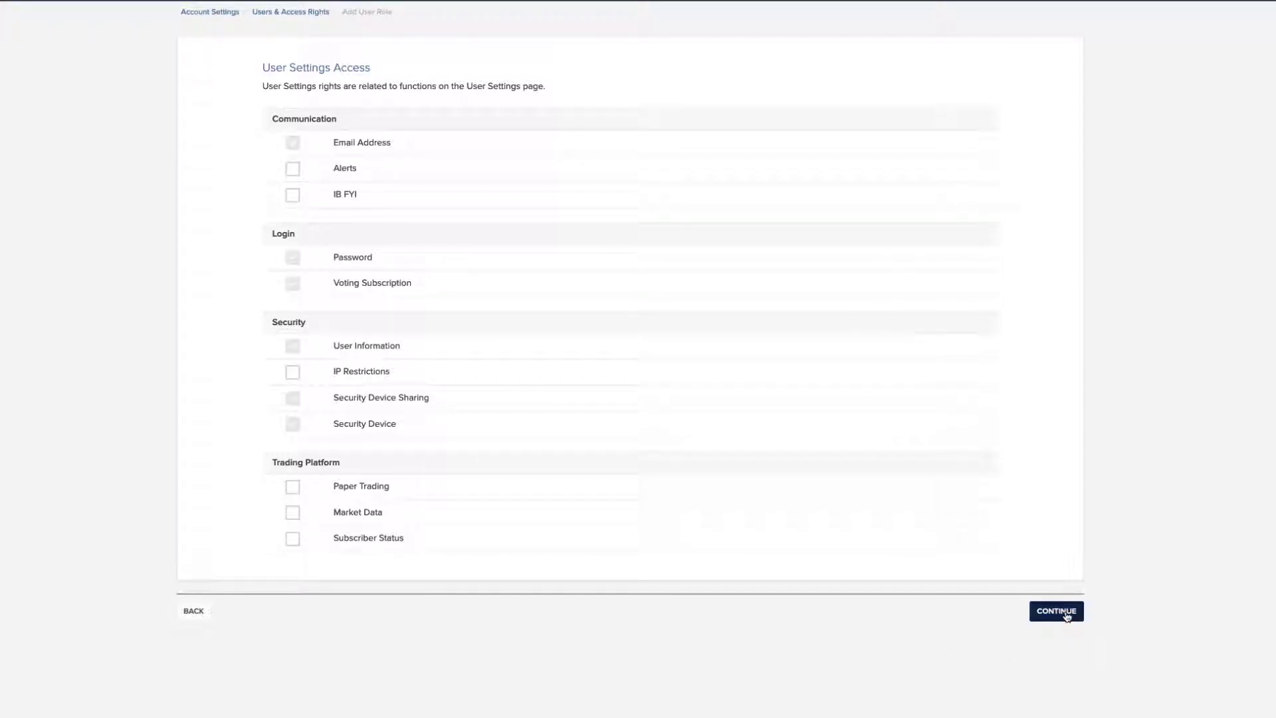
Step: Leave User Settings Access at its defaults and advance to Trading Access
click(1055, 612)
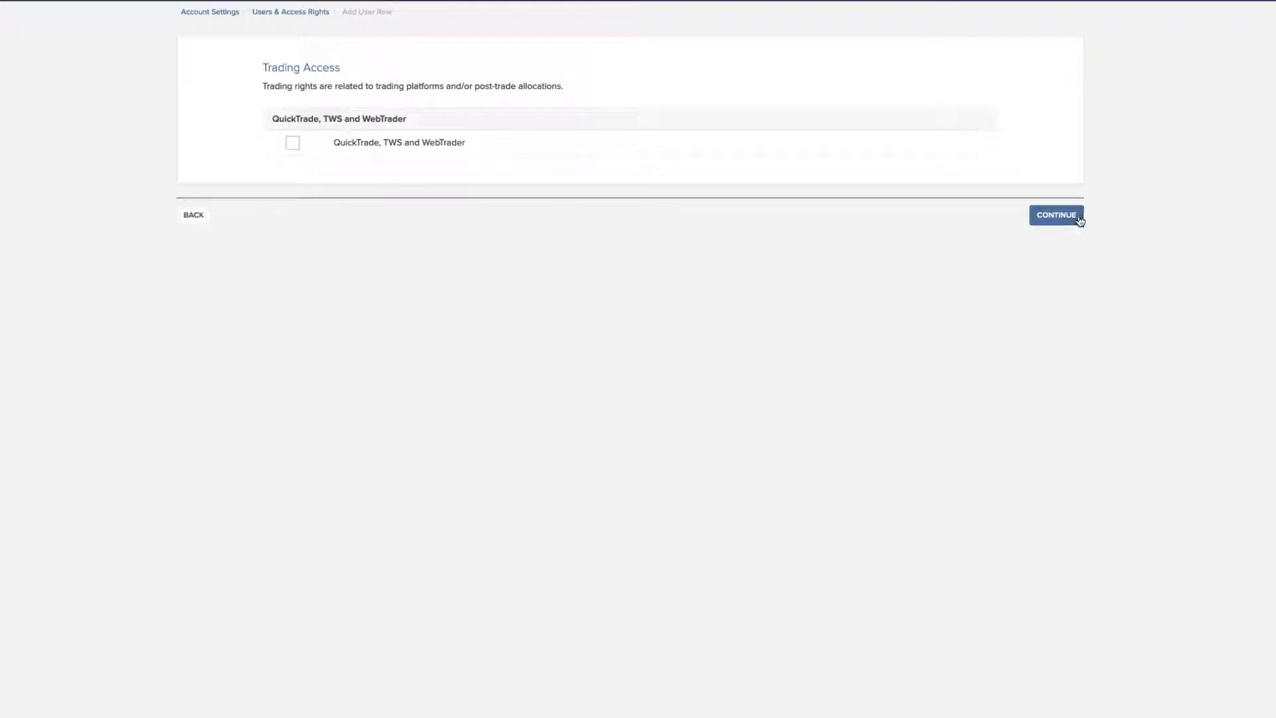
Step: Skip trading rights and grant all Statements rights plus Margin Reports and PortfolioAnalyst
click(1055, 215)
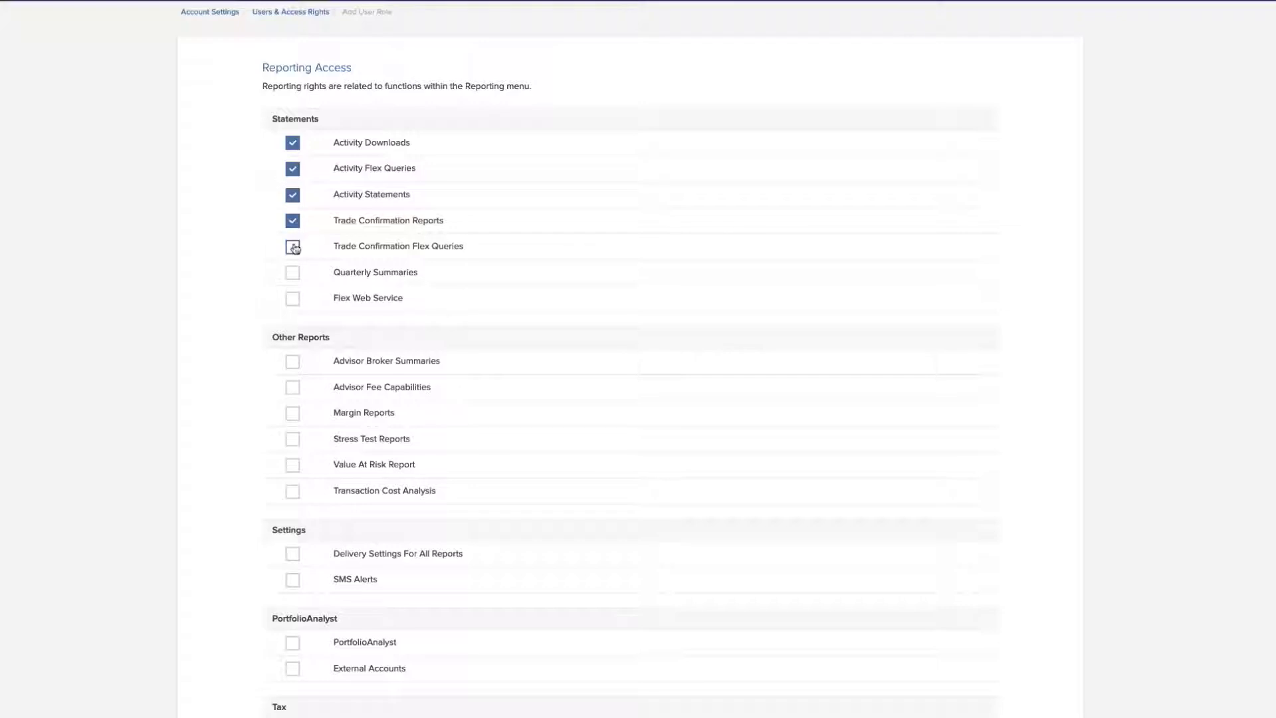
scroll(down, 3)
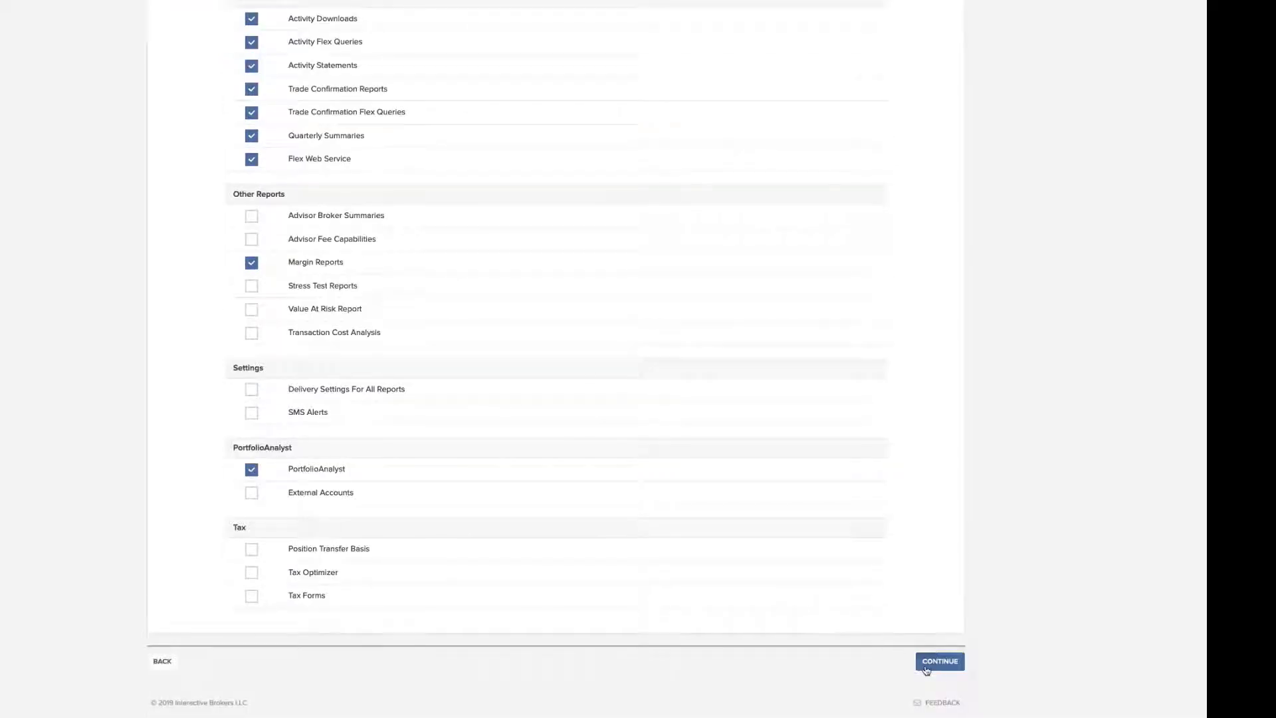
click(939, 660)
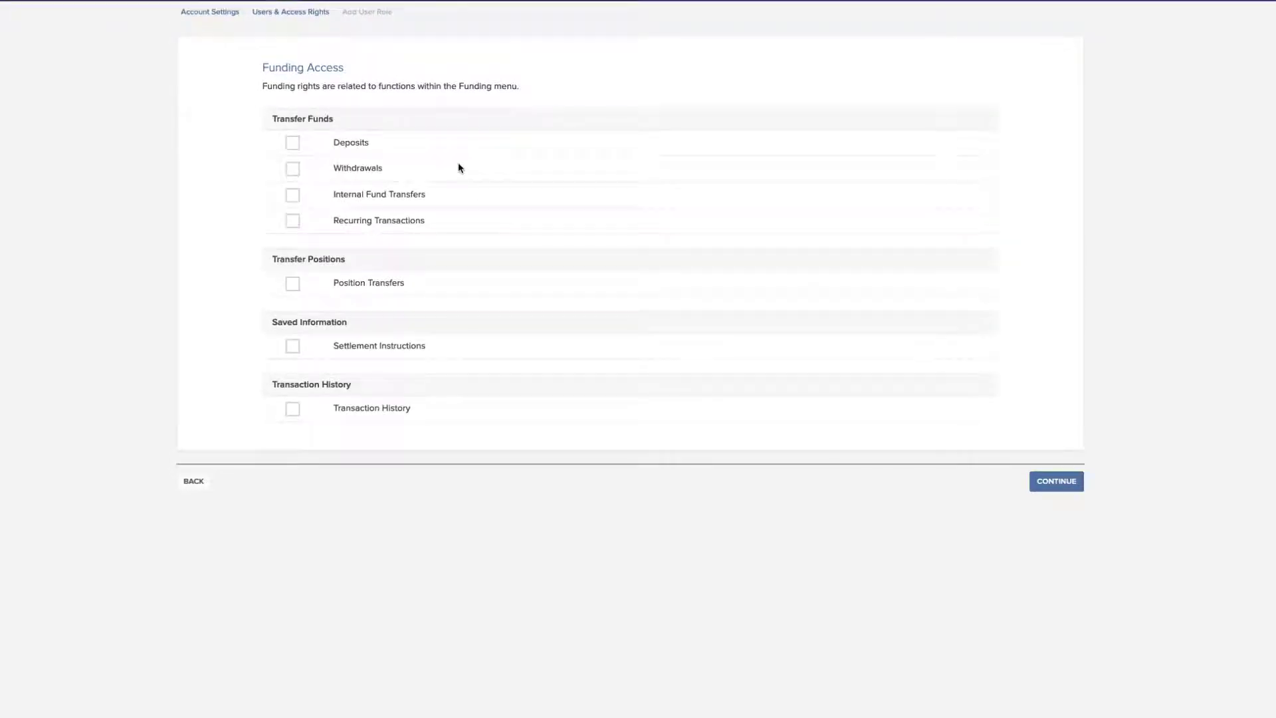
mouse_move(458, 225)
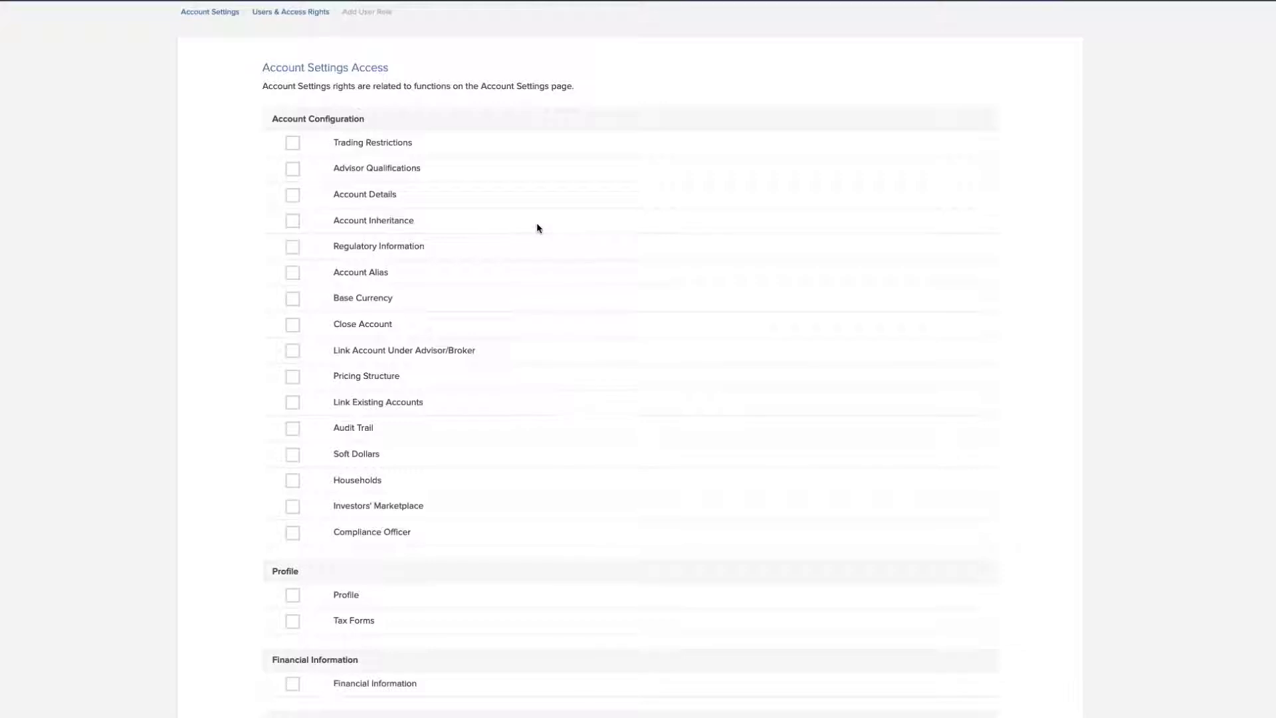
mouse_move(548, 274)
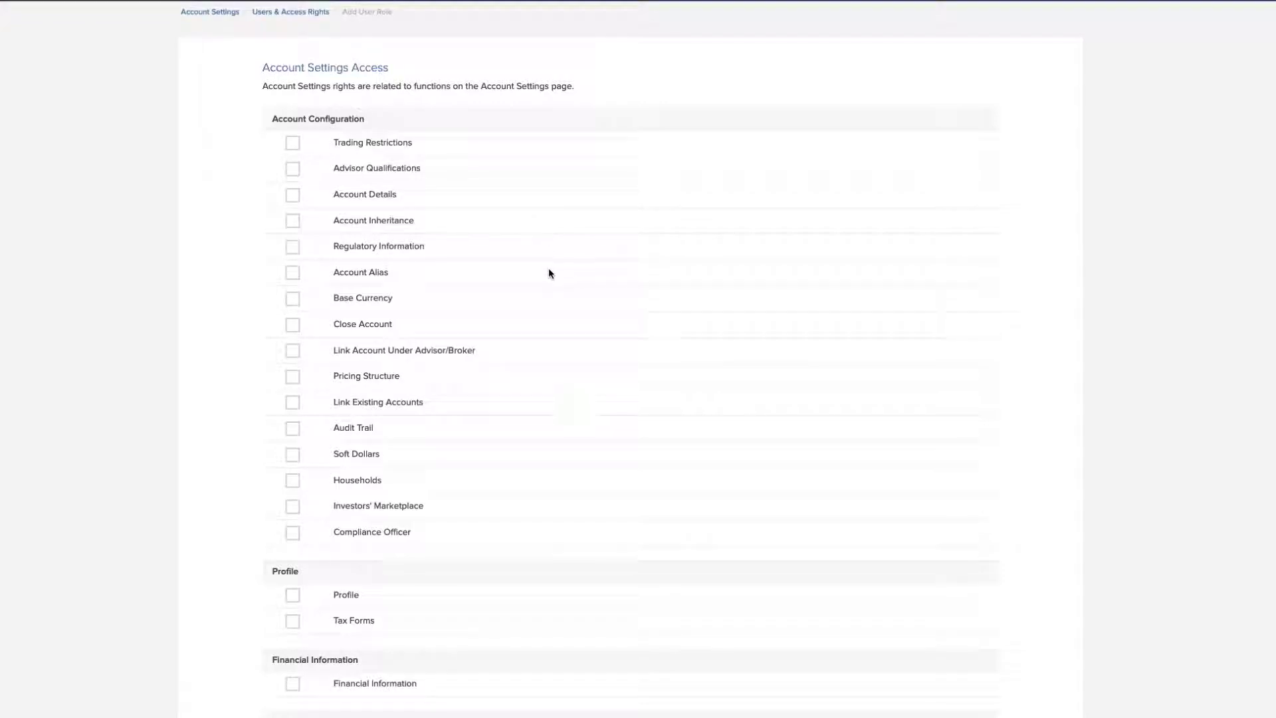
Step: Leave all Account Settings Access boxes unticked and proceed to Client Management Access
scroll(down, 3)
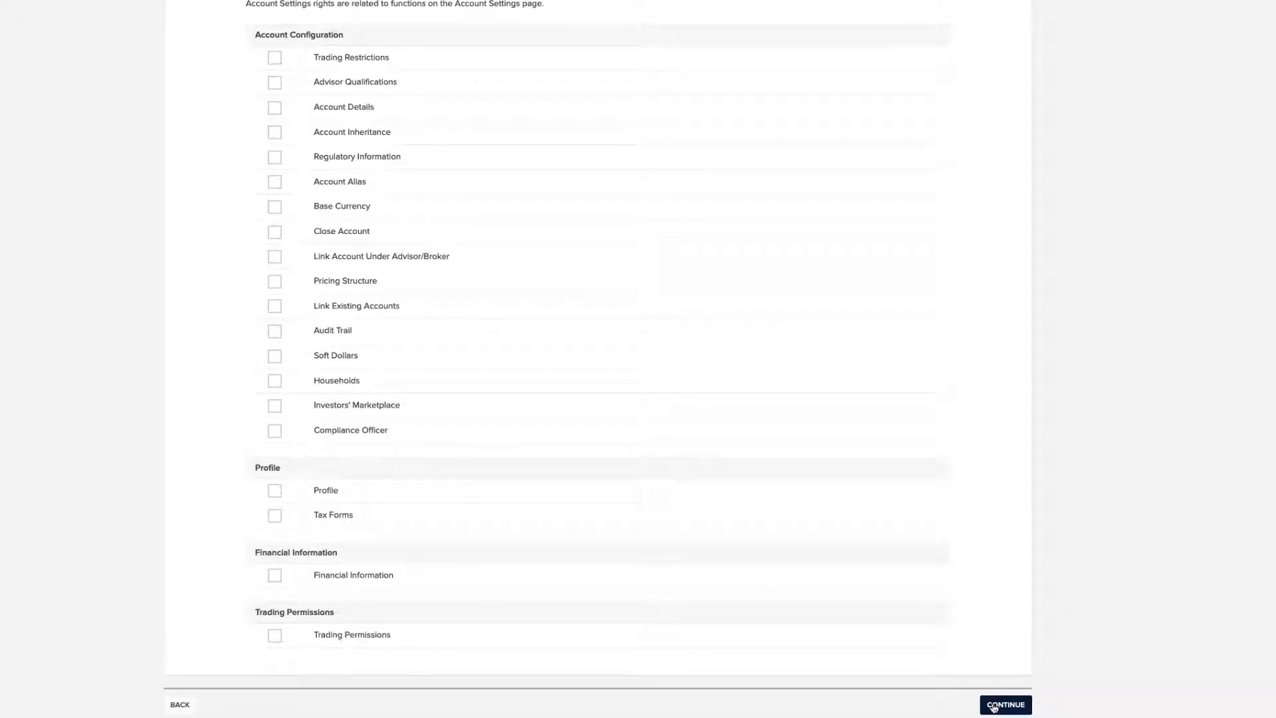
click(1004, 704)
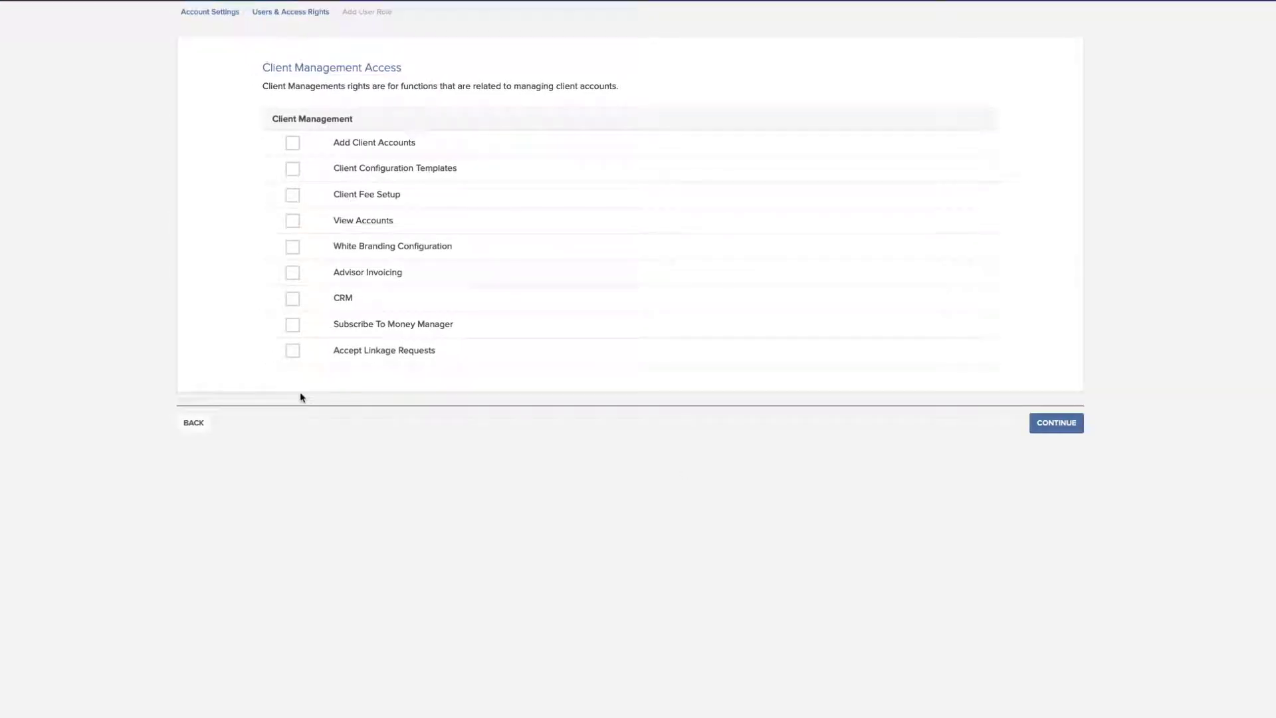
mouse_move(476, 304)
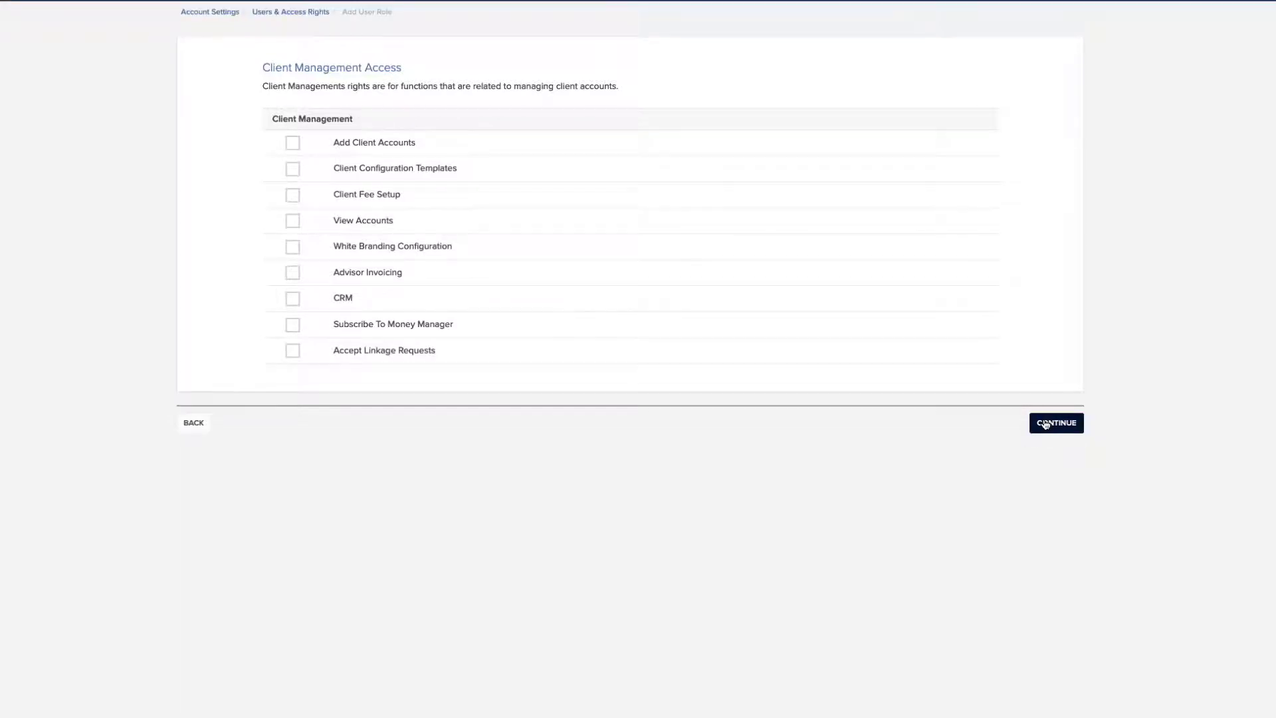
Step: Grant no client management rights, then review and submit the Admin Reports role
click(1055, 423)
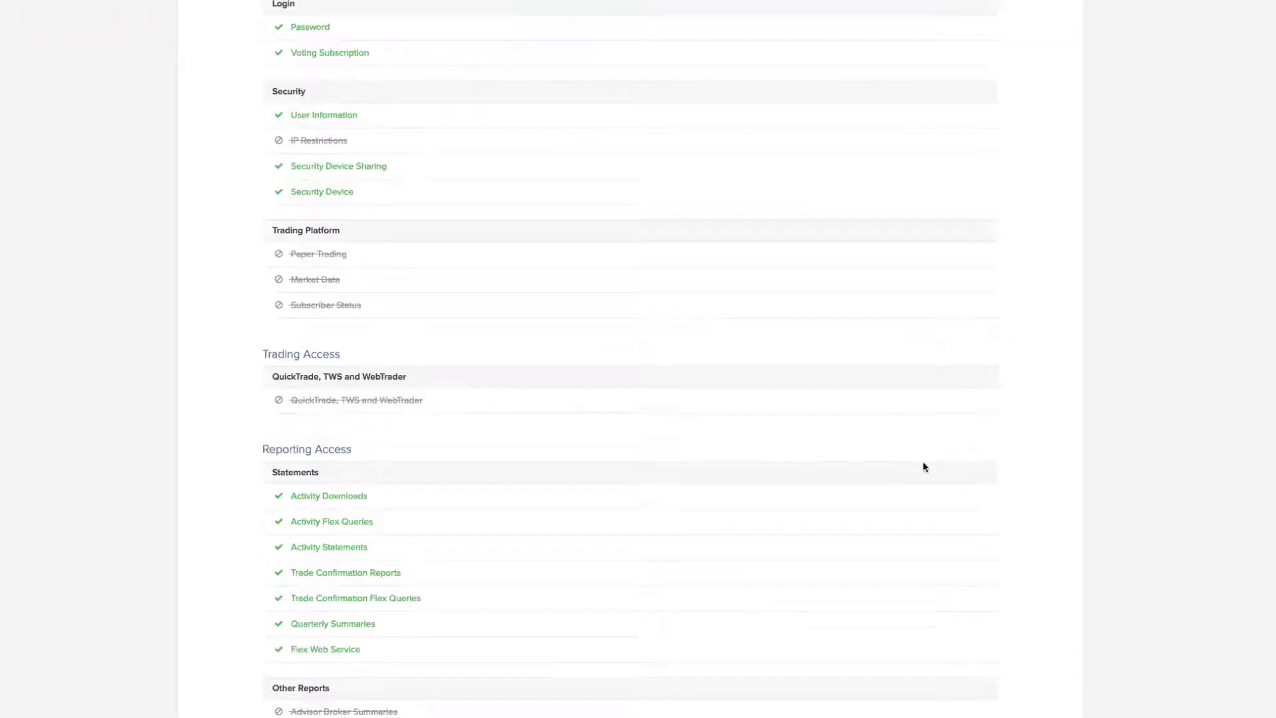
scroll(down, 3)
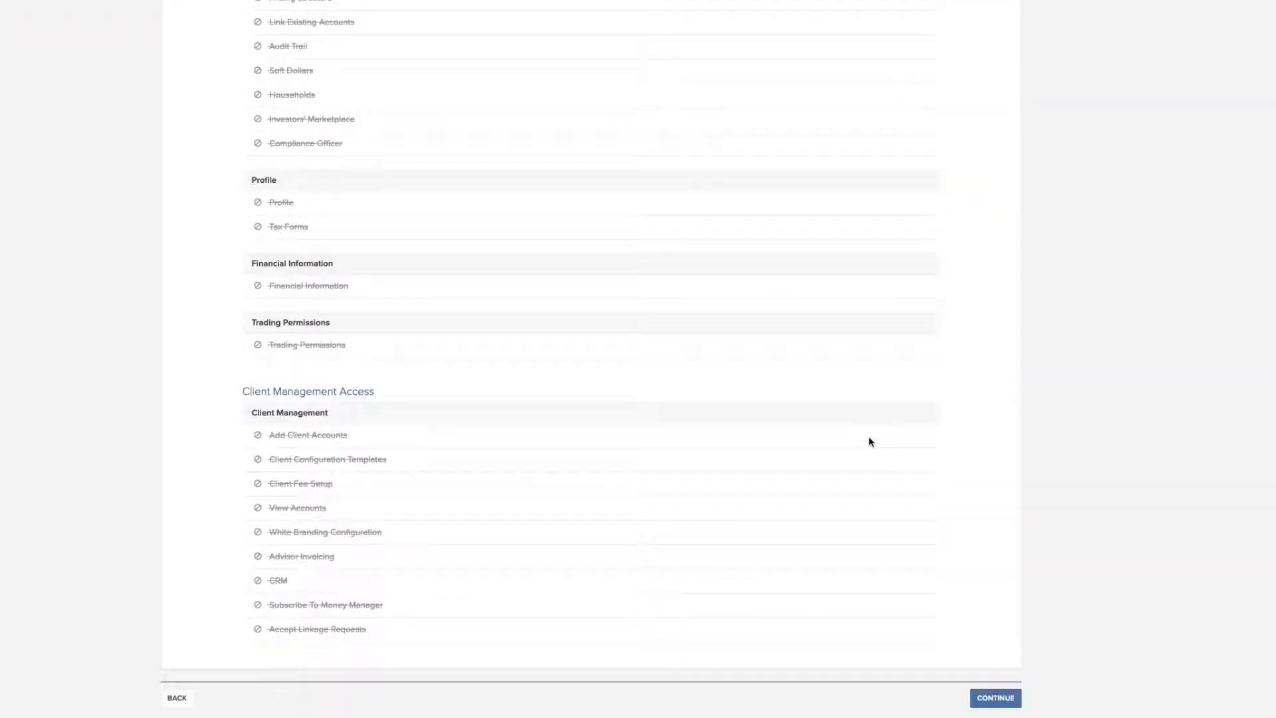
click(994, 697)
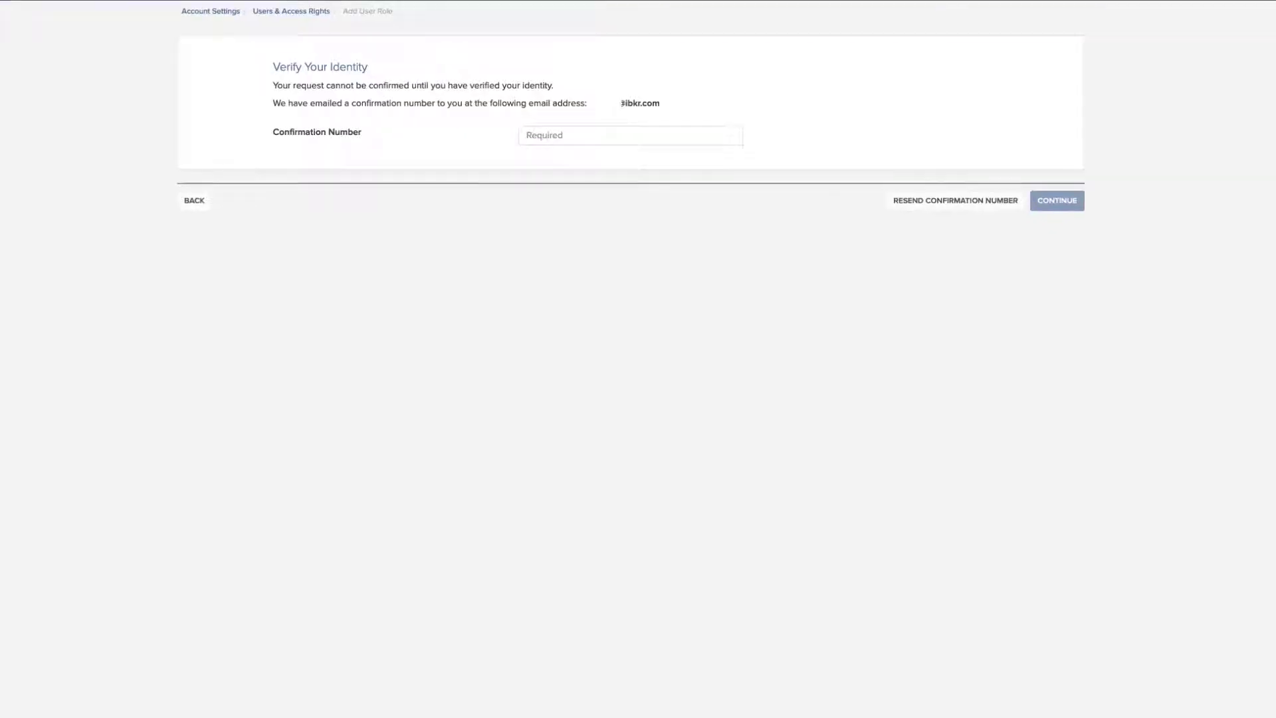
click(630, 135)
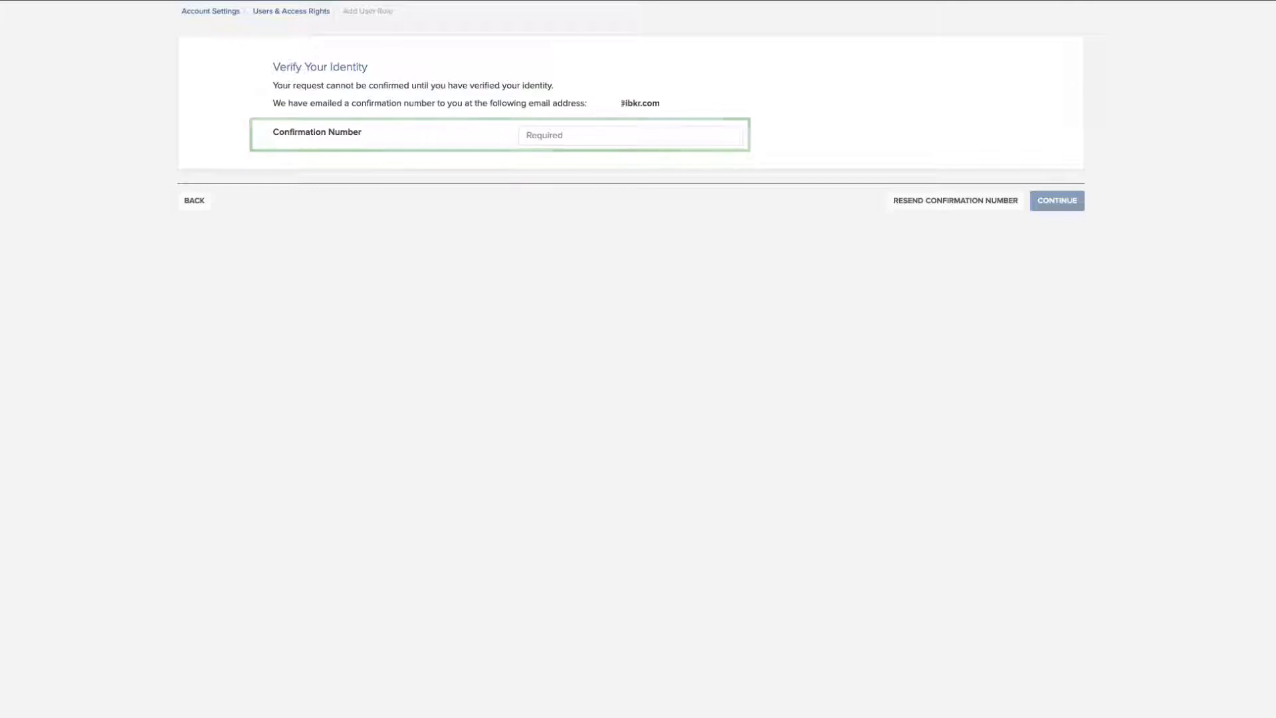
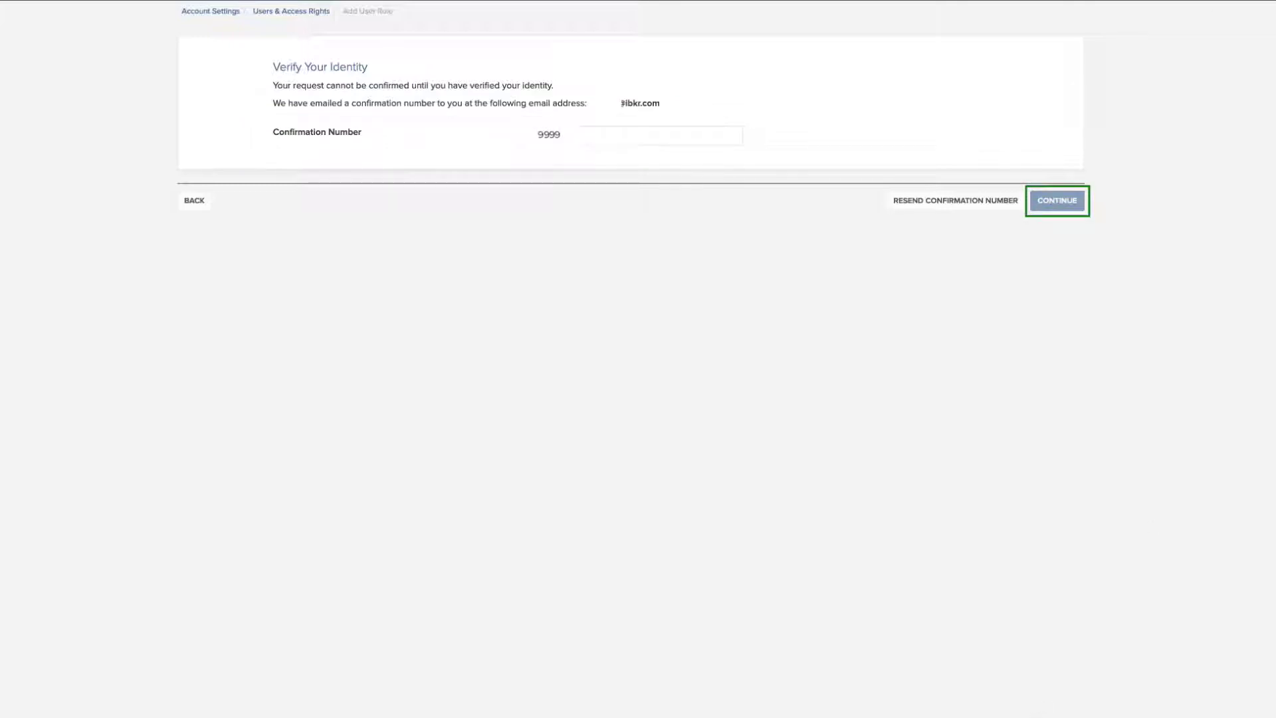
click(1056, 200)
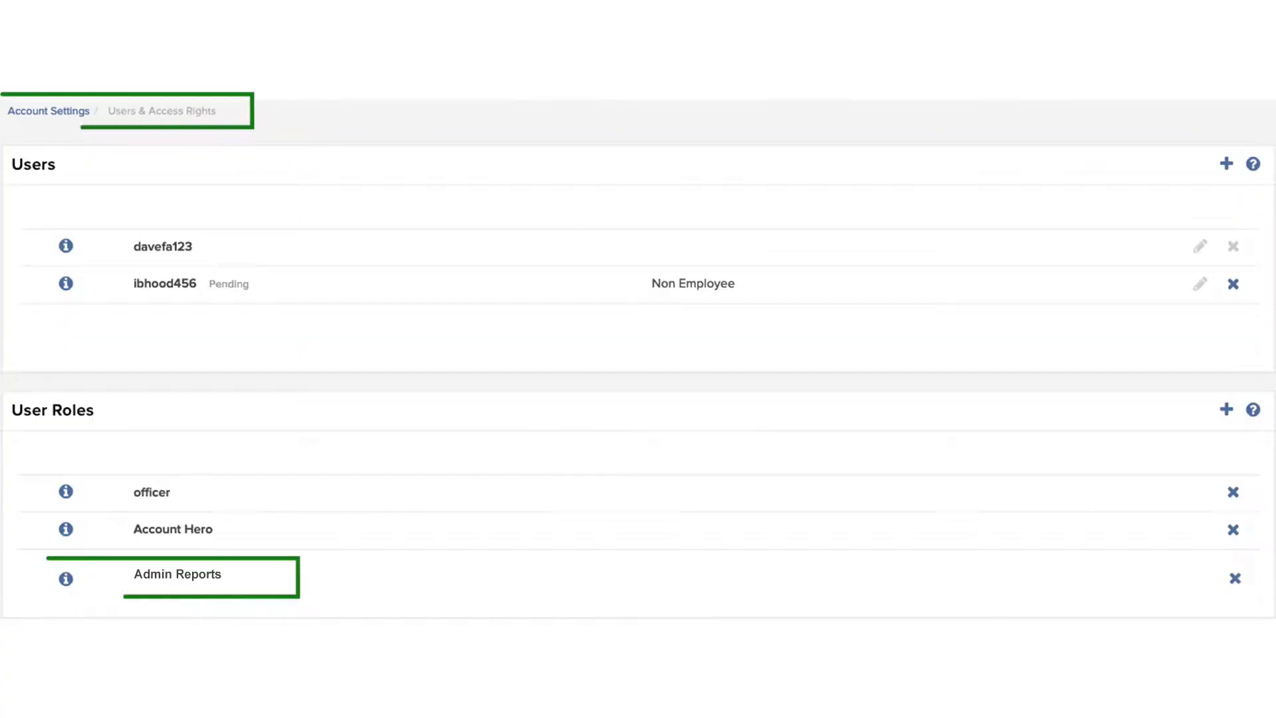